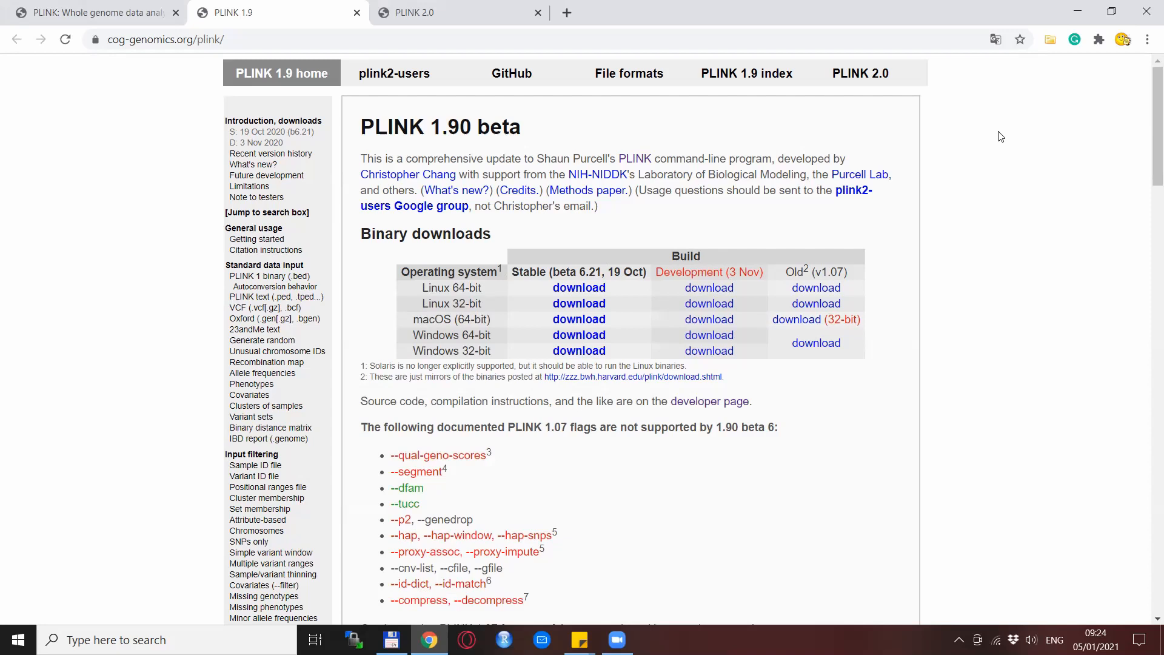
mouse_move(86, 80)
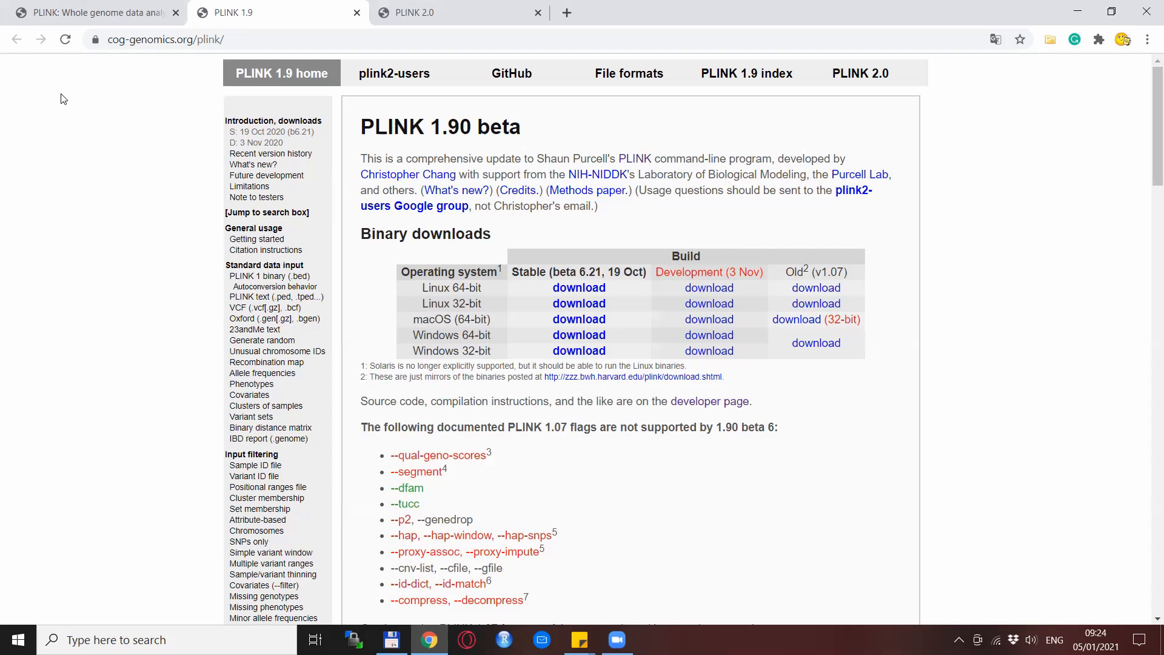
mouse_move(53, 103)
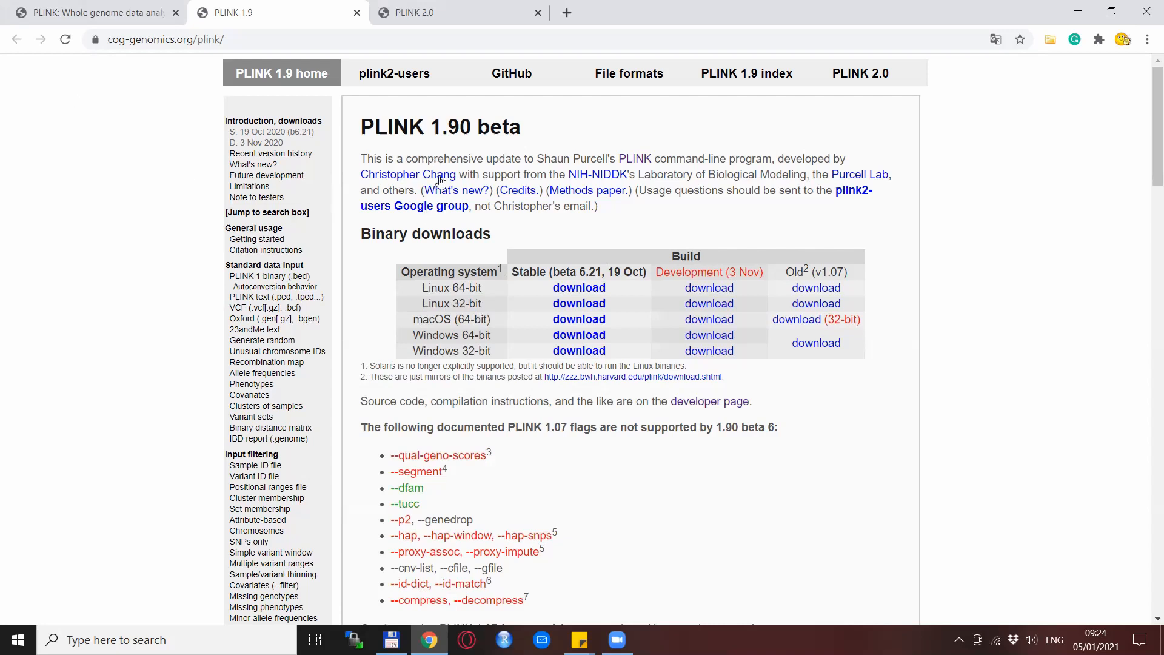
mouse_move(492, 240)
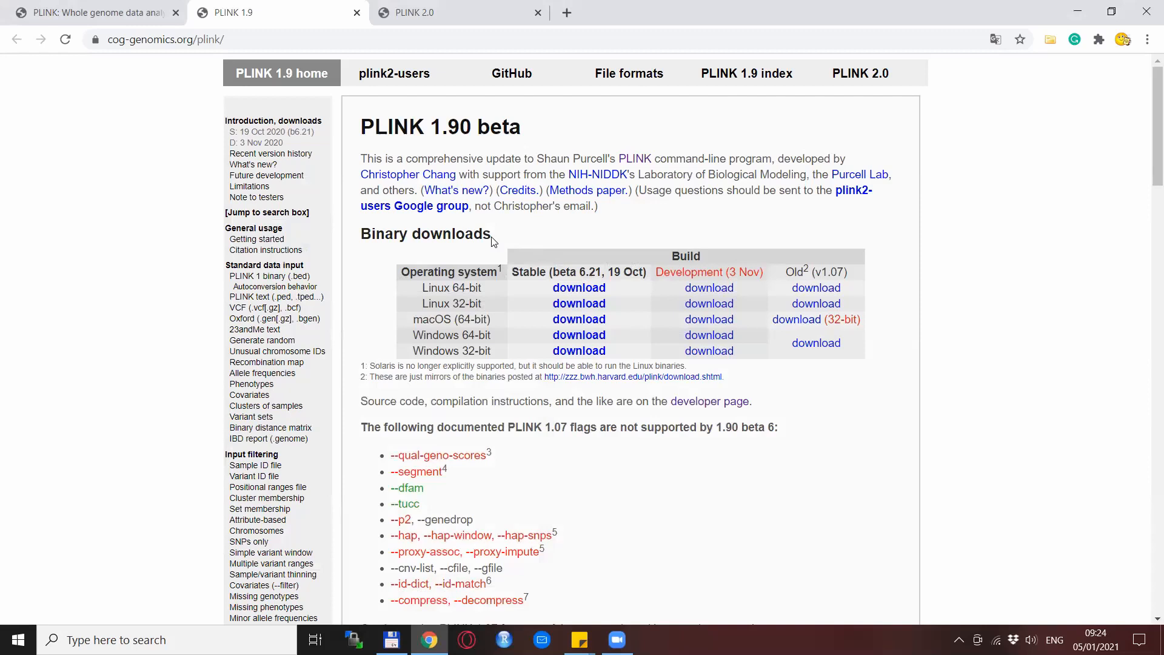
mouse_move(605, 386)
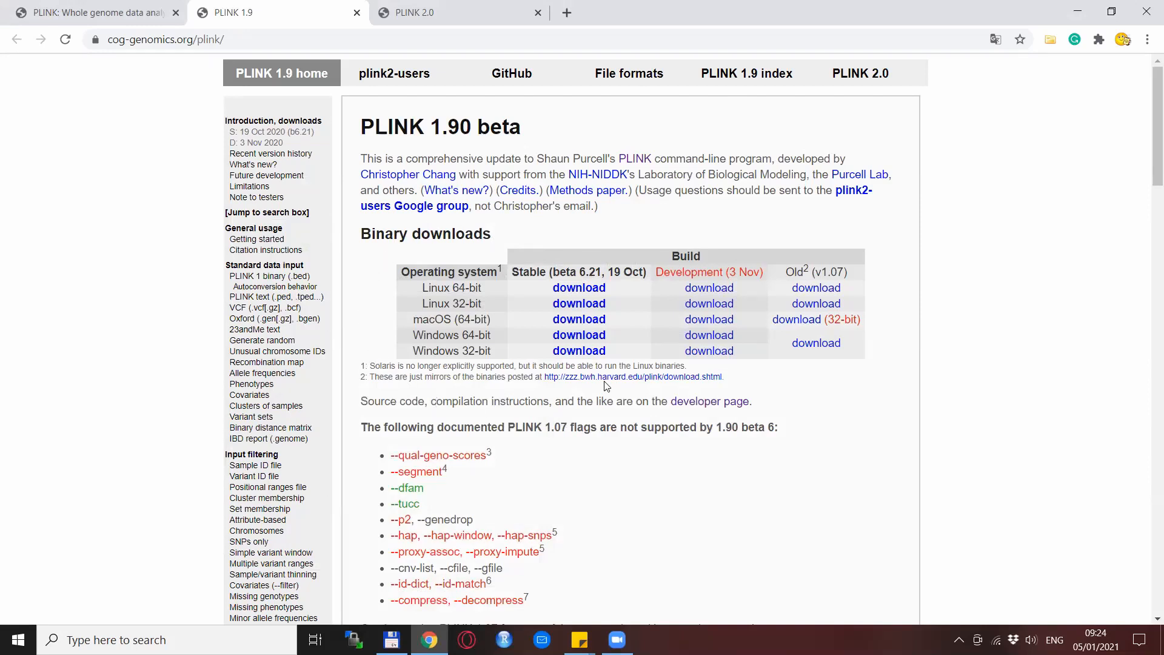
mouse_move(562, 424)
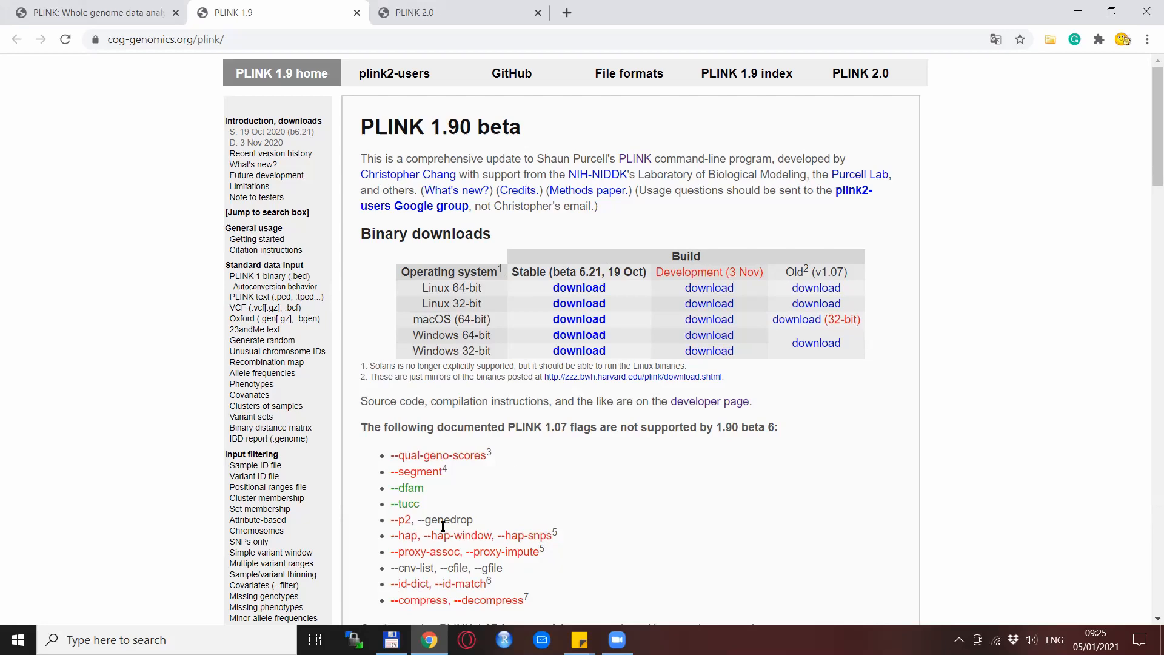
Bring the Total Commander file manager window to the front.
click(392, 639)
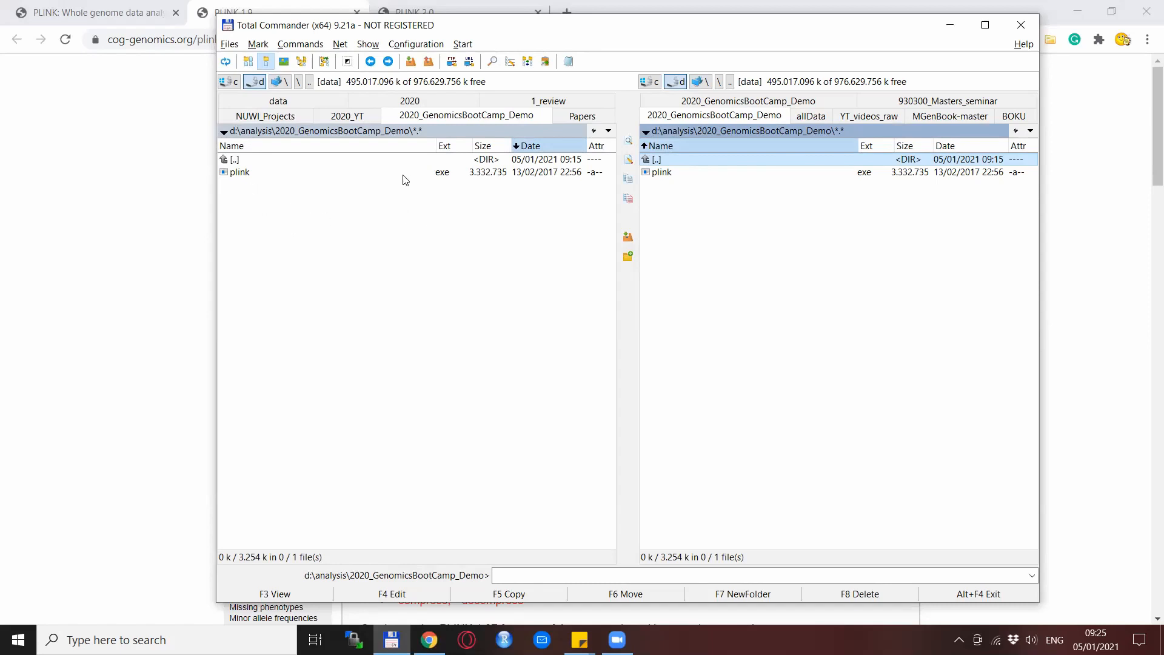
mouse_move(322, 270)
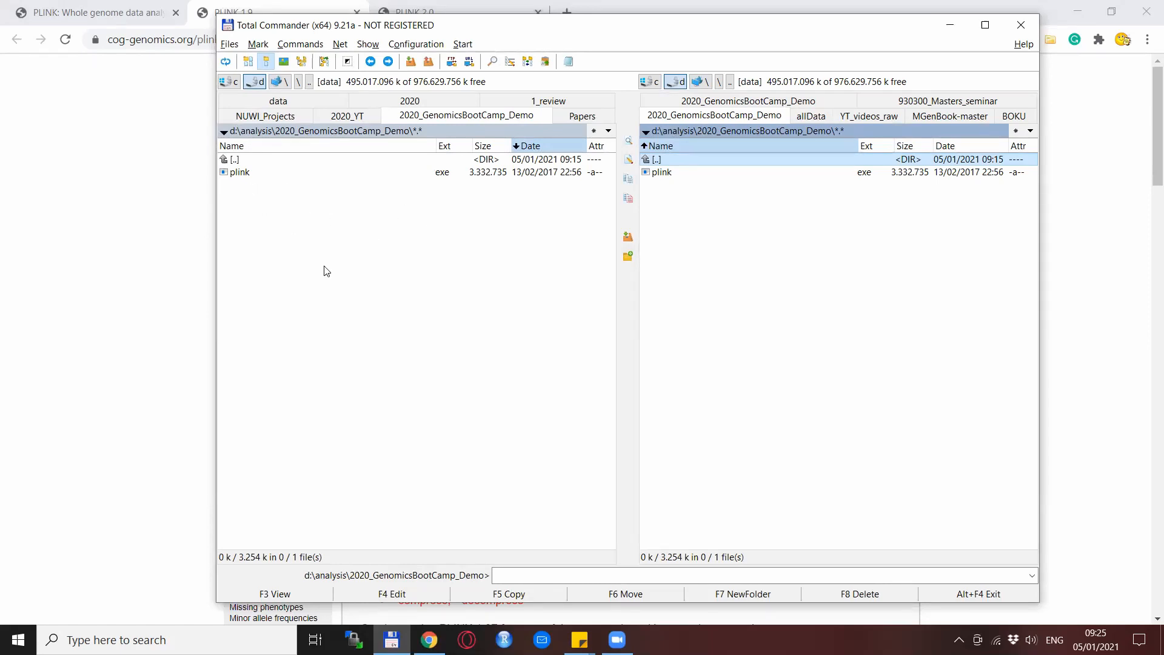
mouse_move(314, 284)
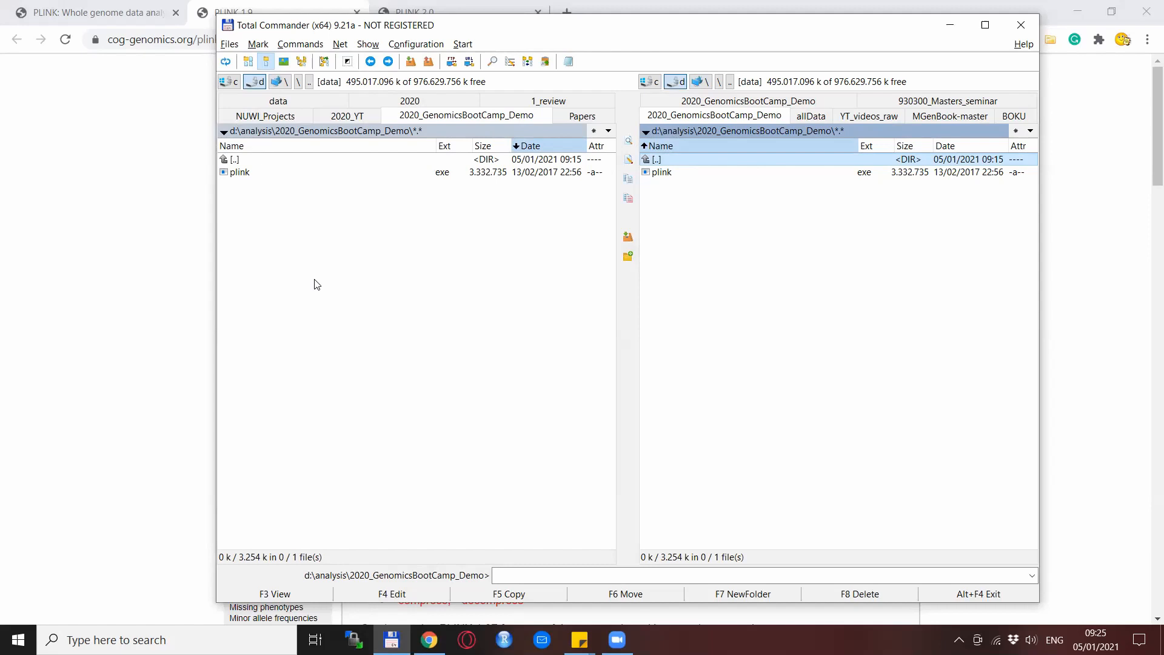
mouse_move(289, 210)
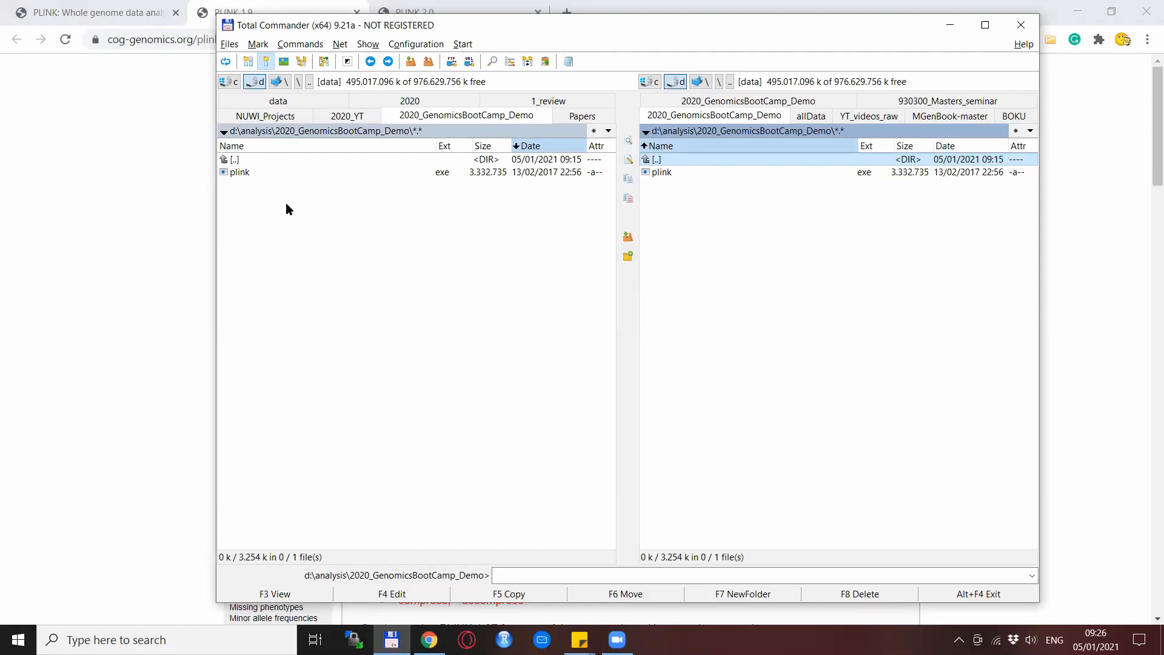
mouse_move(284, 180)
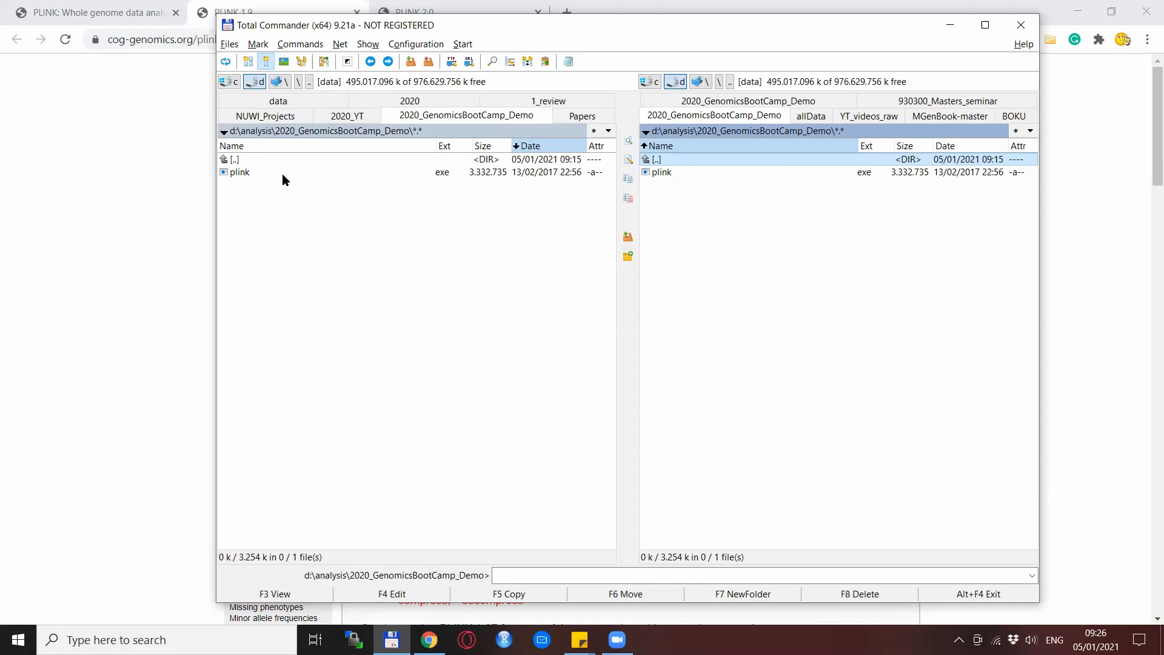
mouse_move(260, 180)
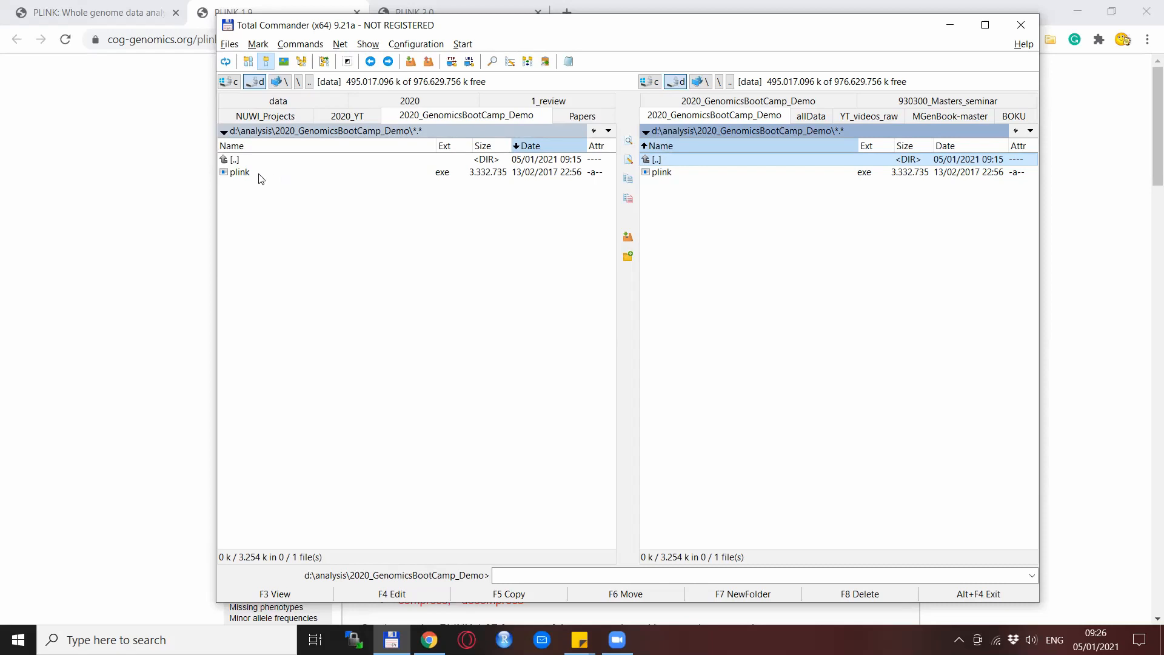
Select the plink.exe entry in the 2020_GenomicsBootCamp_Demo folder.
click(238, 171)
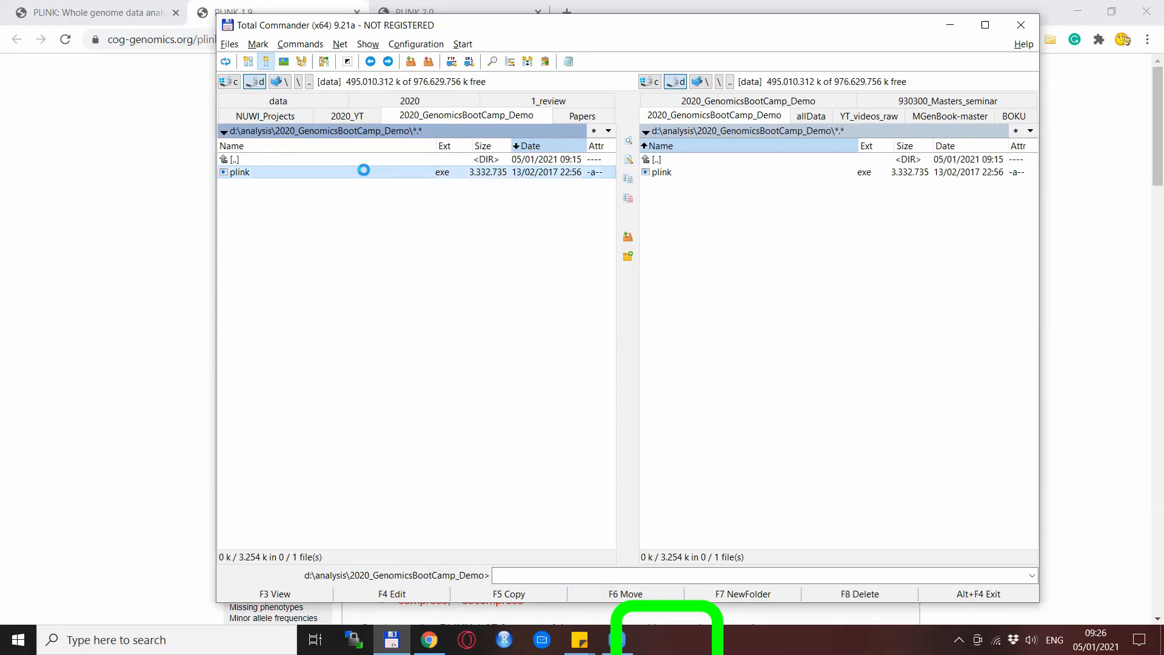
mouse_move(364, 223)
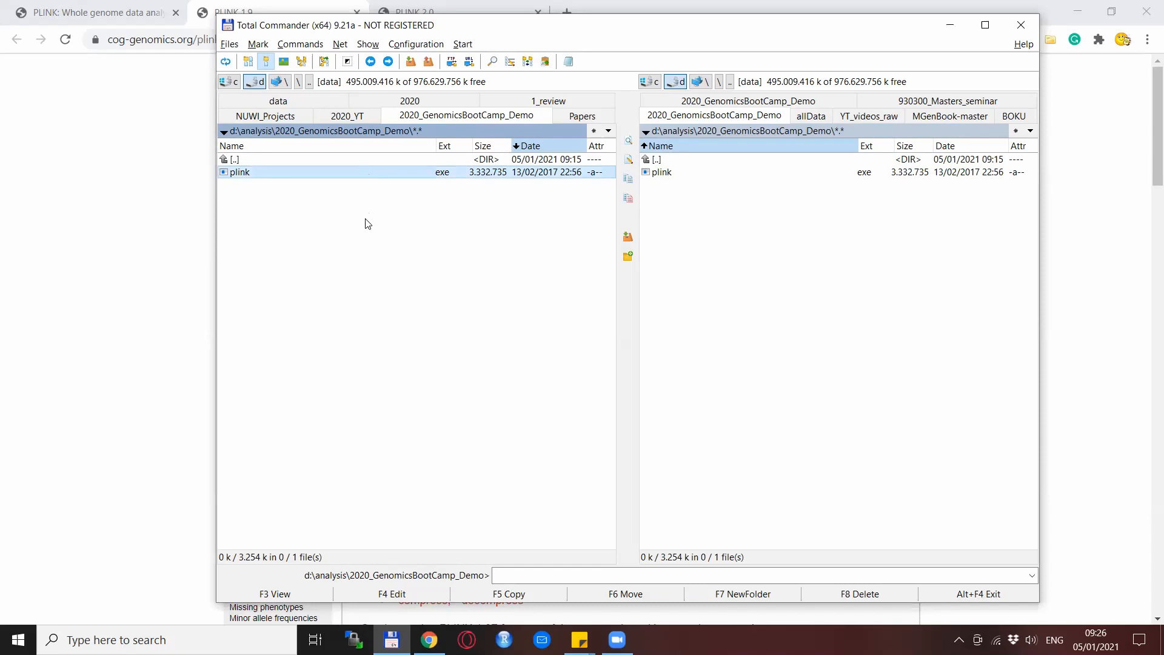
mouse_move(365, 237)
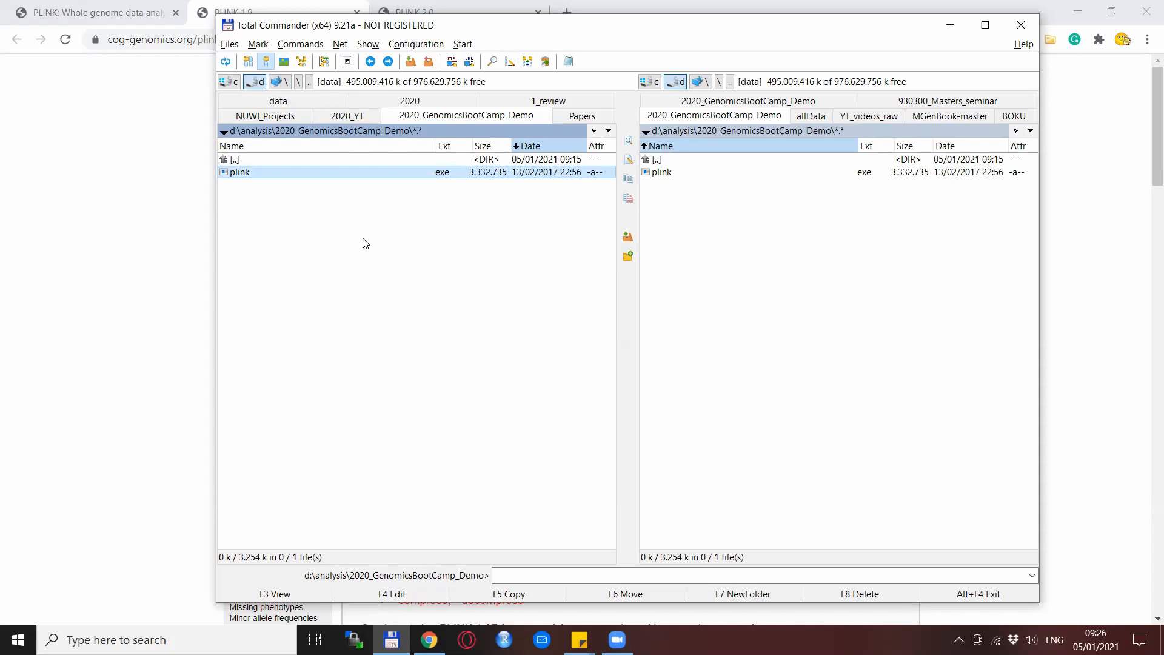
mouse_move(371, 242)
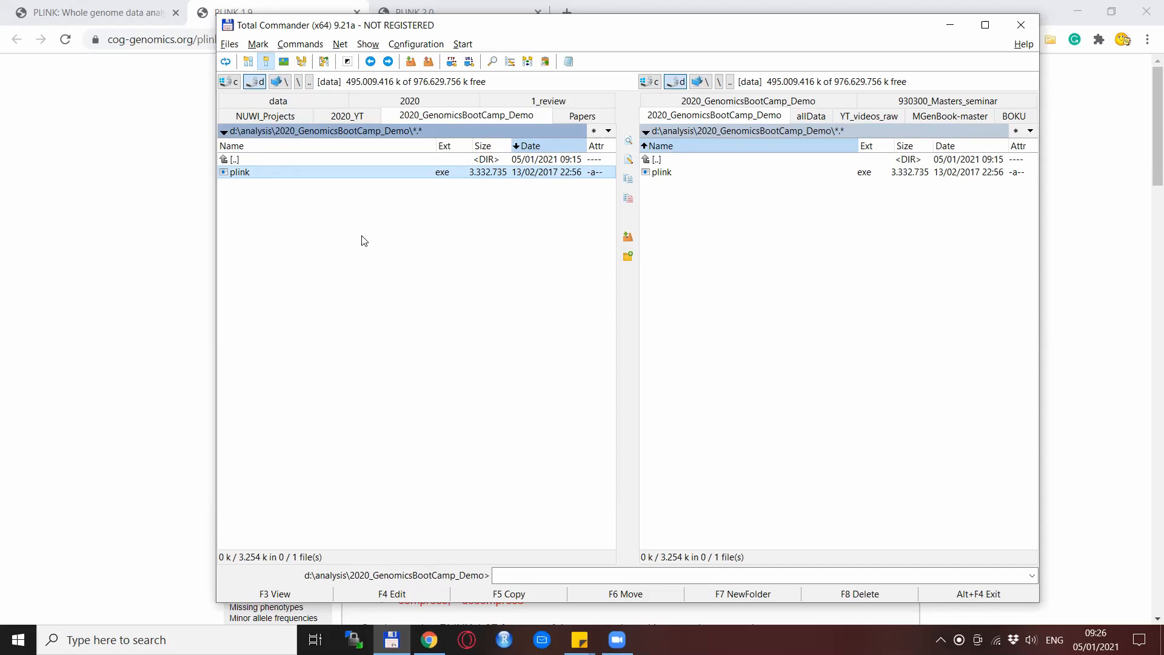
mouse_move(337, 283)
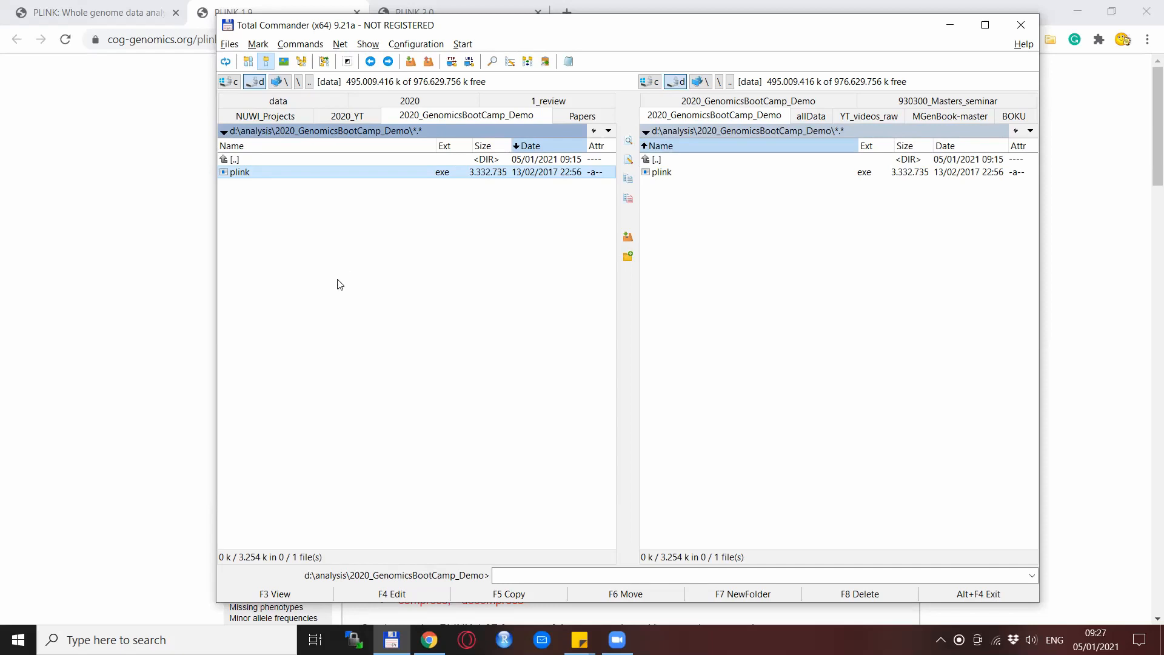
mouse_move(303, 419)
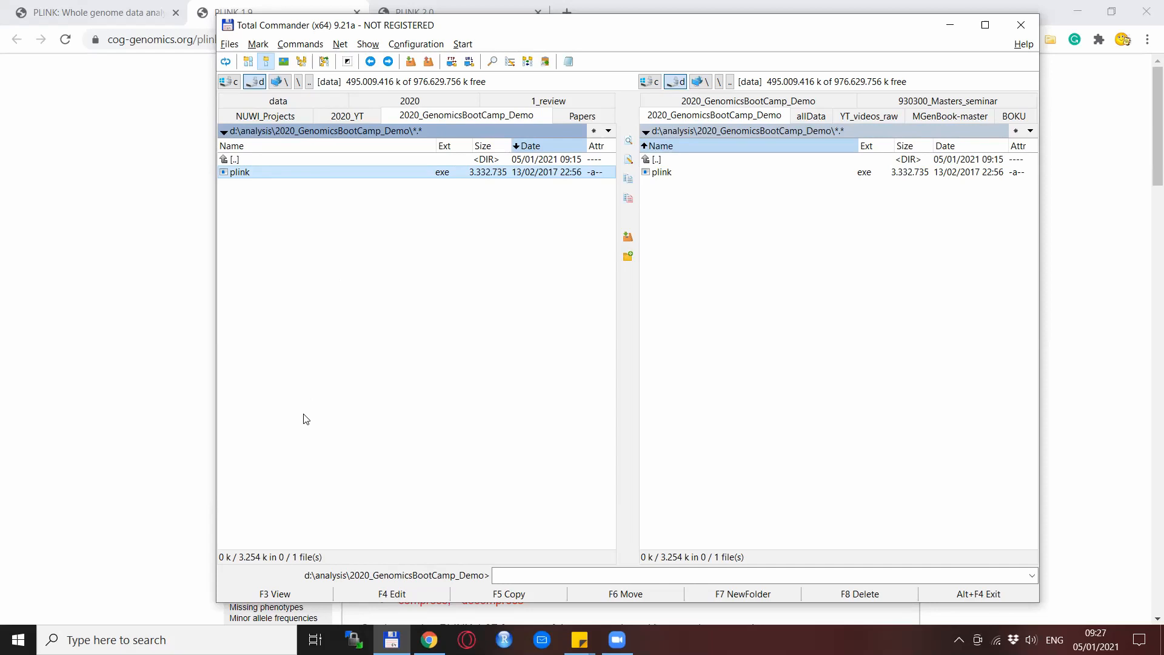
mouse_move(288, 429)
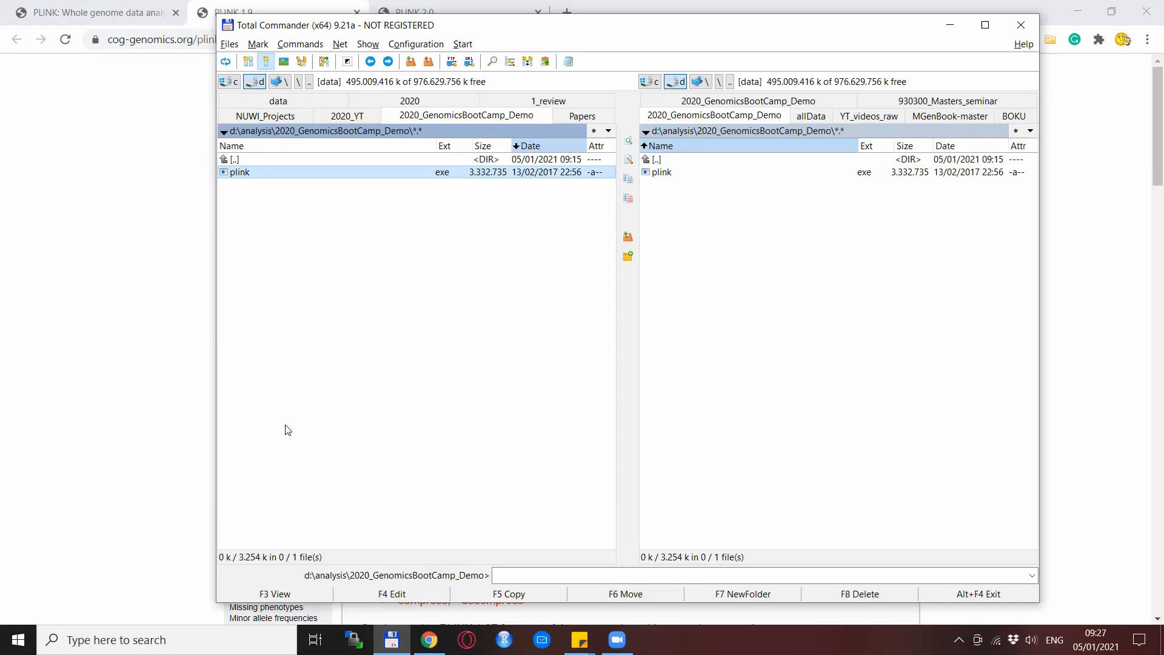
Search the Start menu for 'cmd' to launch Command Prompt.
click(111, 639)
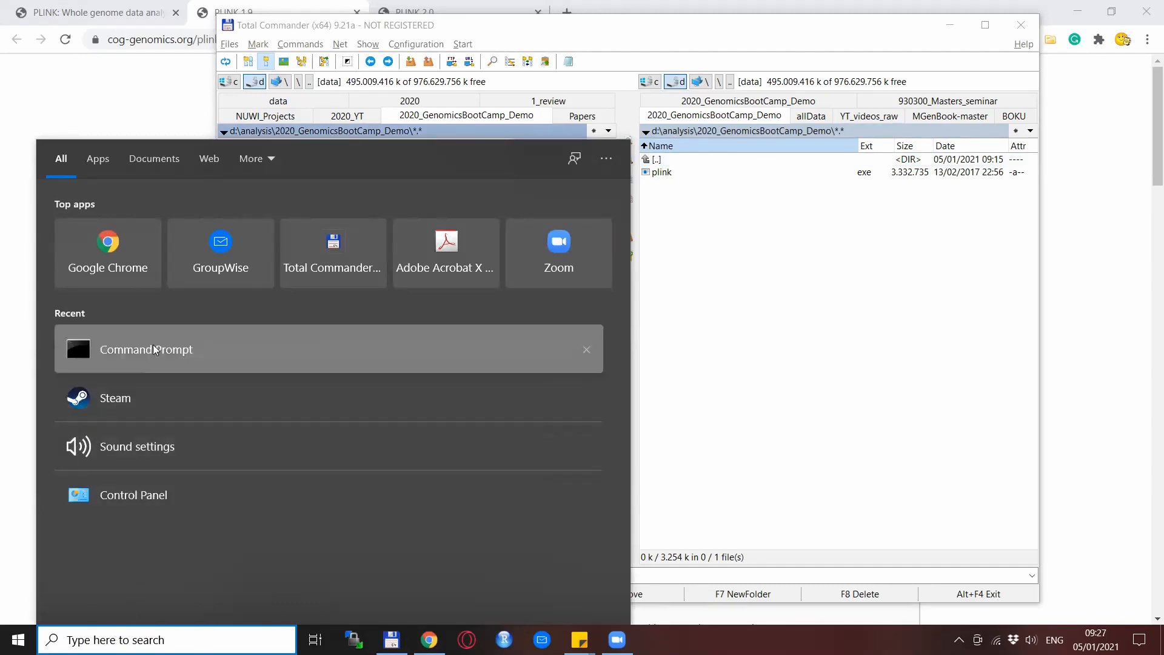
mouse_move(145, 349)
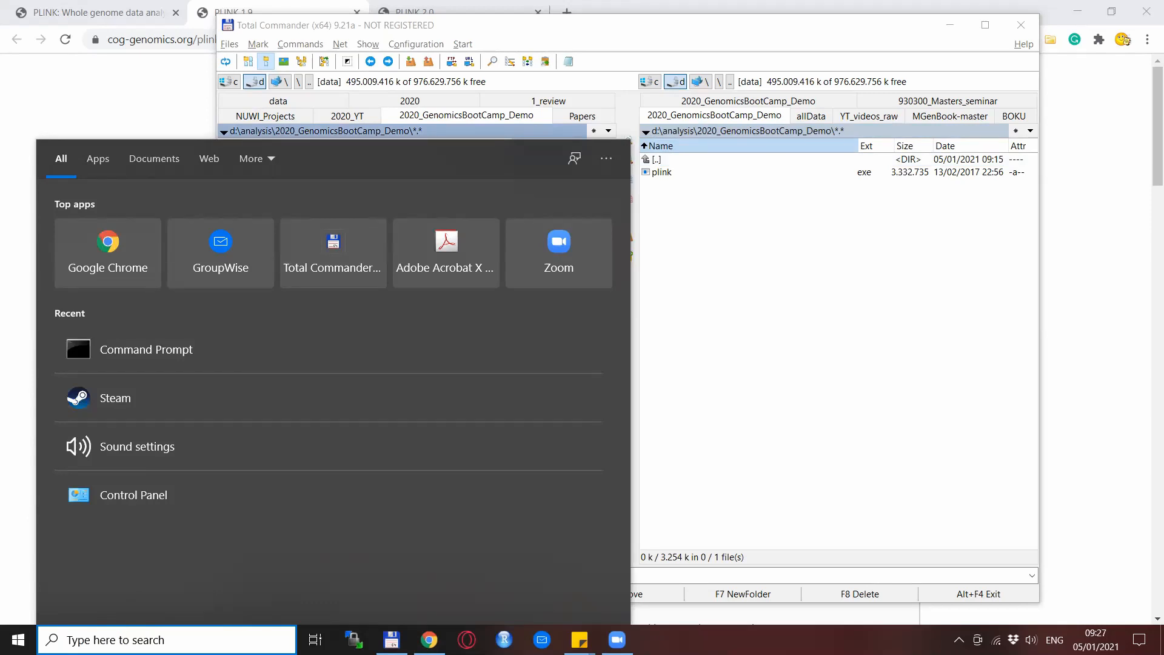
text(cm)
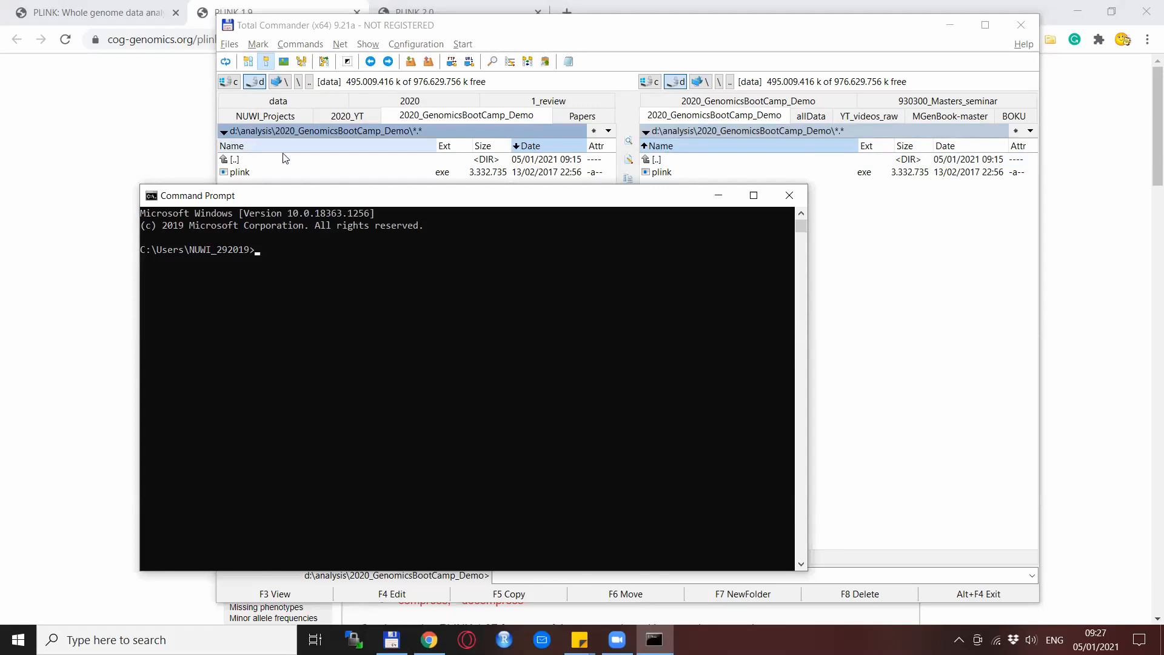
mouse_move(343, 237)
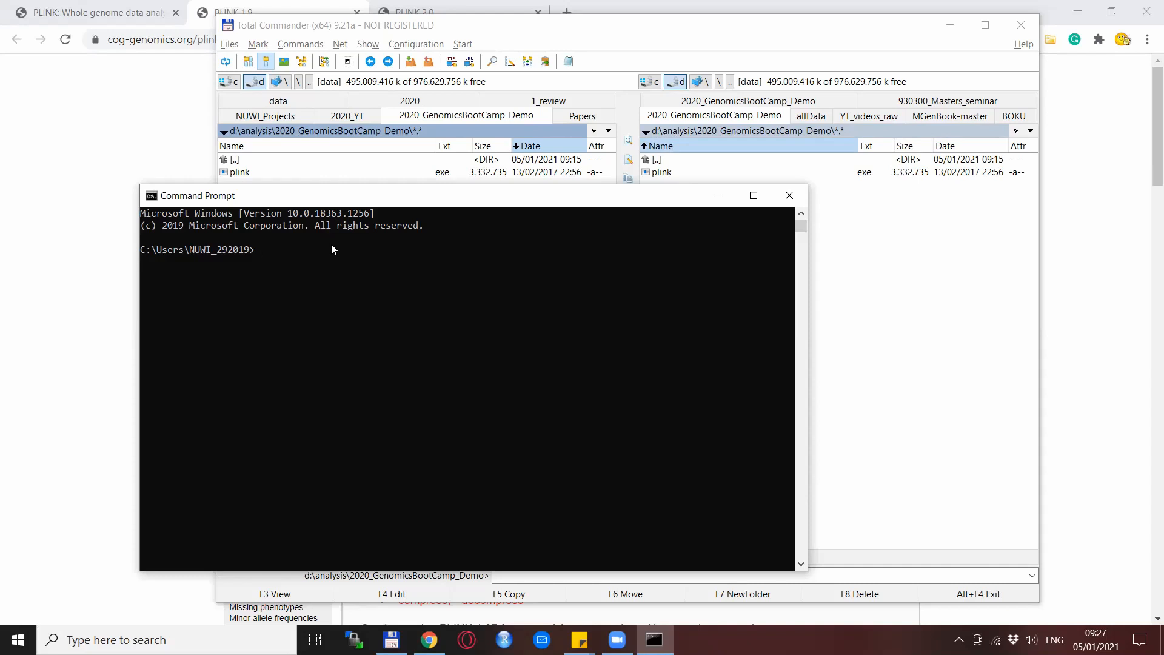
Switch to drive D: and change directory into the analysis folder.
text(d)
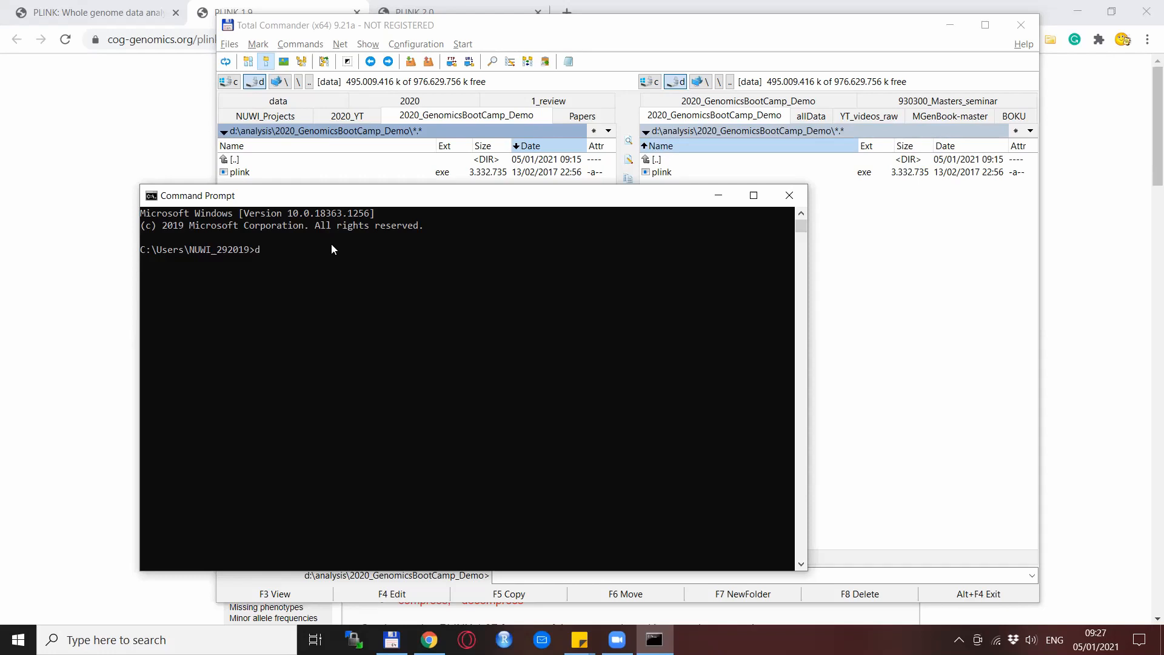
text(:)
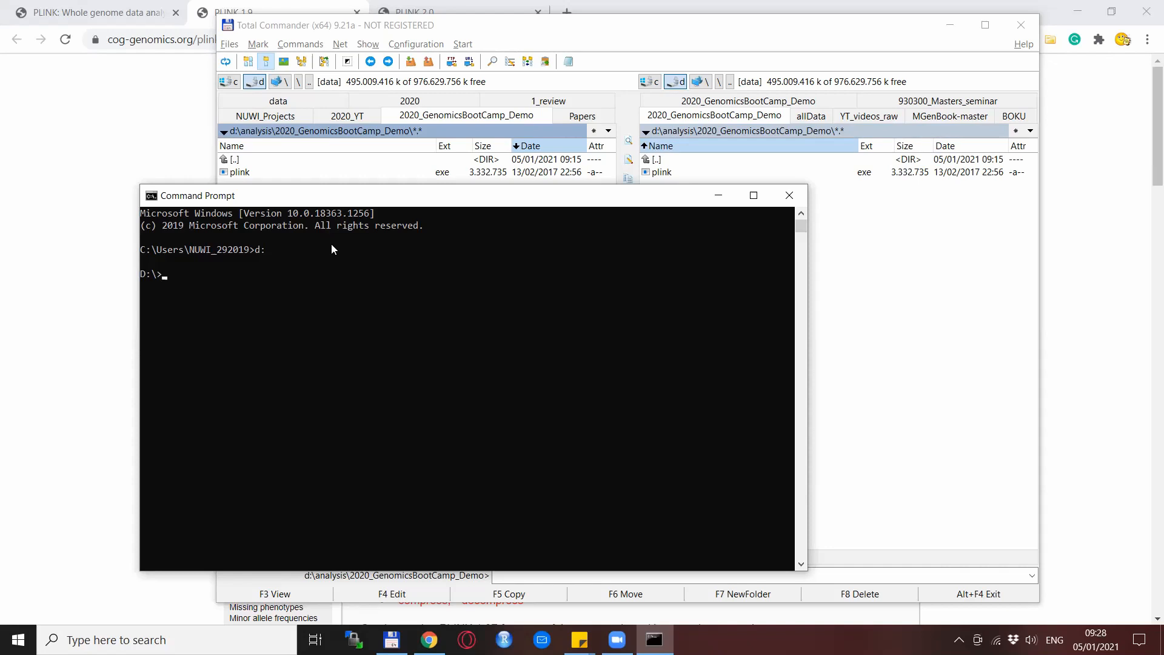
text(cd)
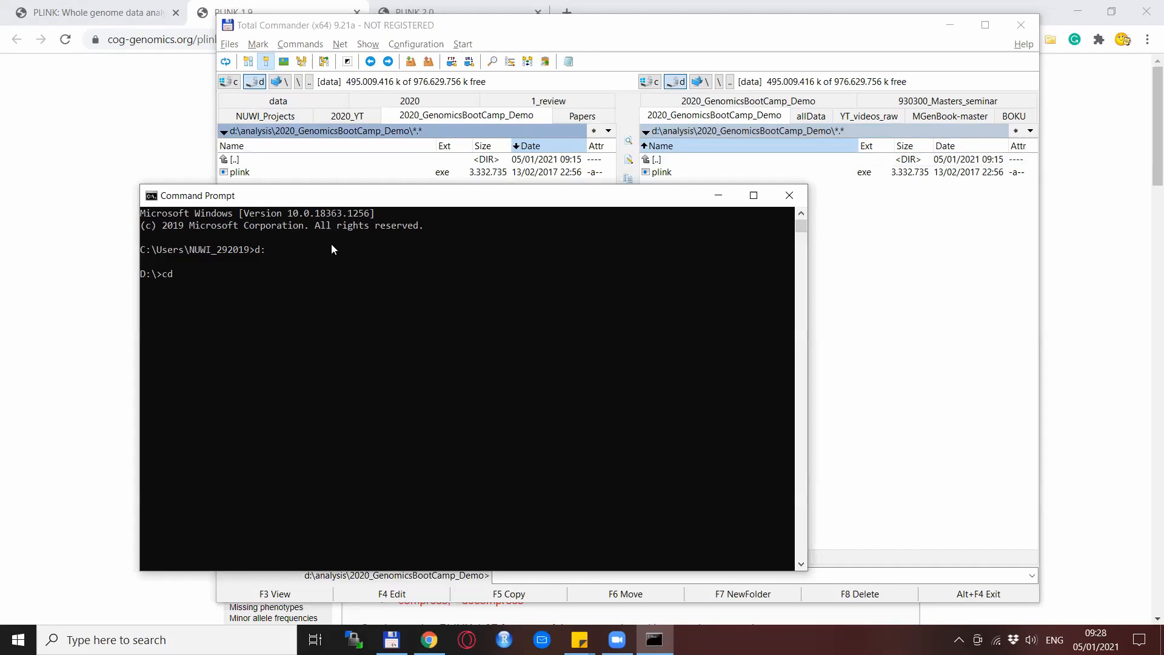
text(ana)
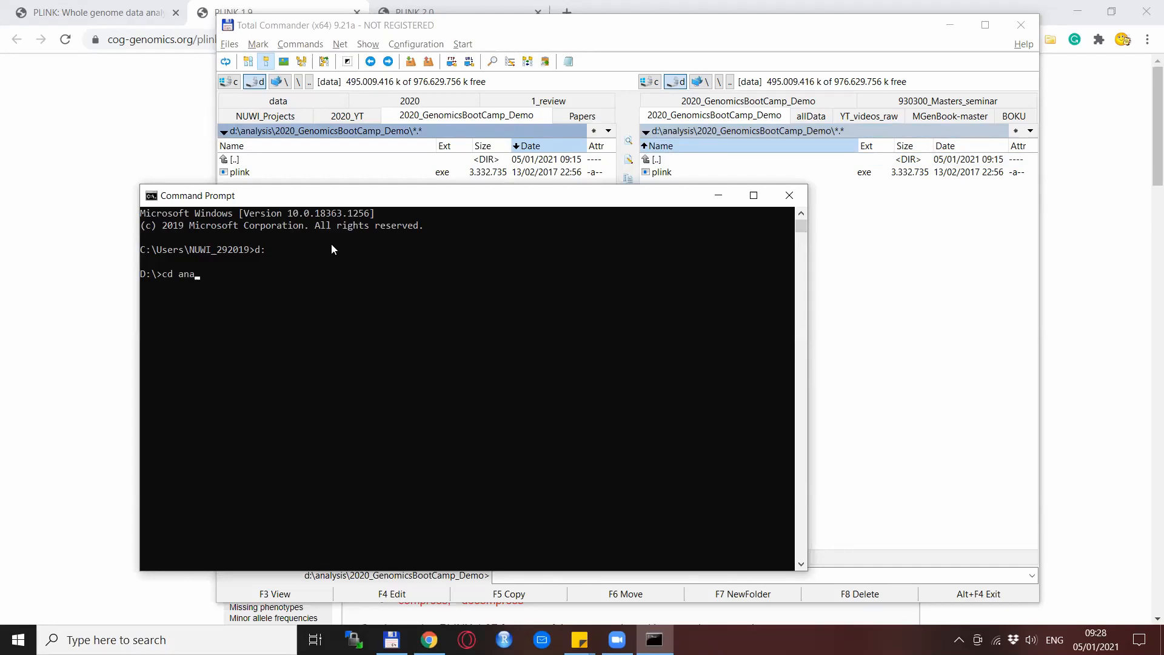
text(lysis)
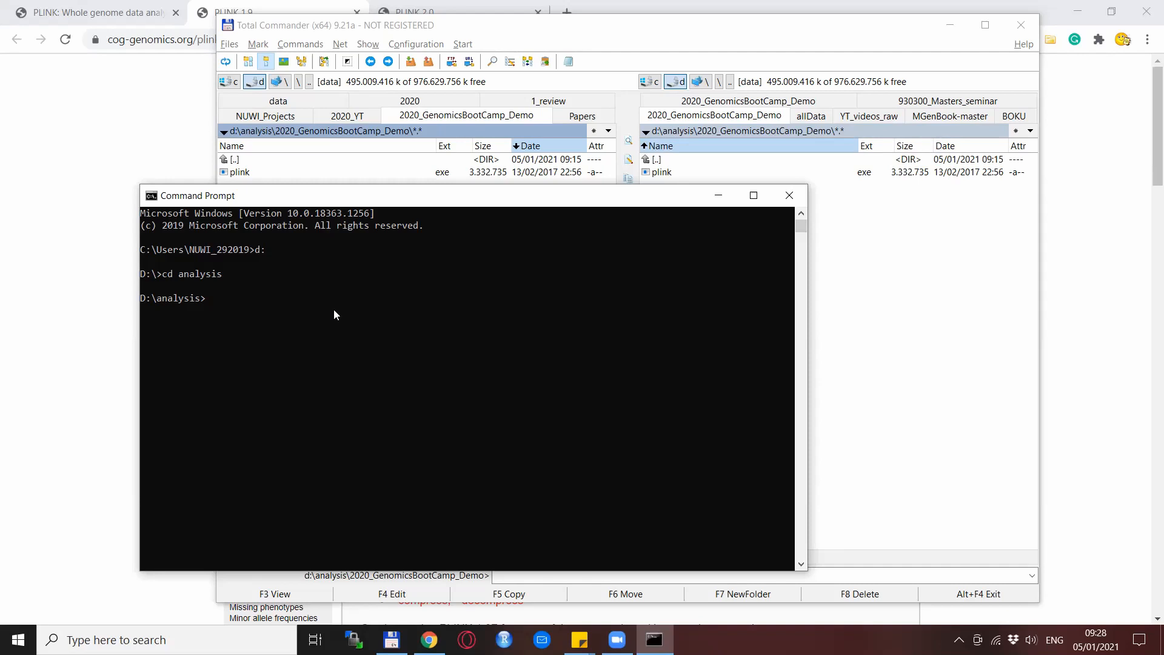
Change directory into 2020_GenomicsBootCamp_Demo where plink.exe lives.
text(cd)
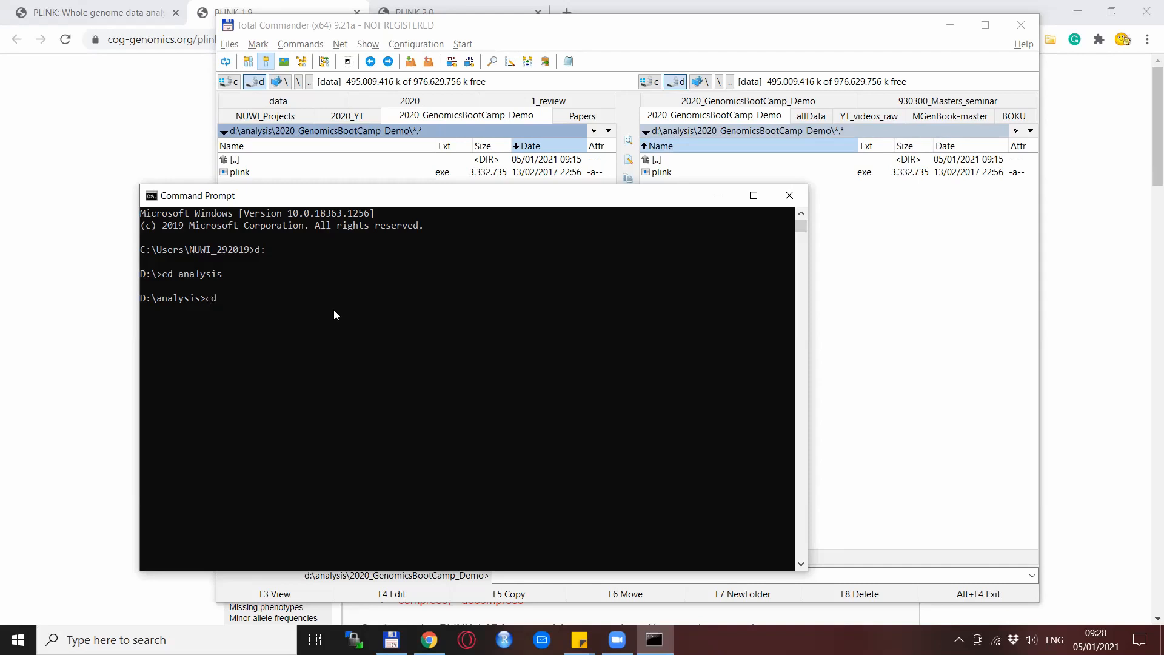
text(2020_)
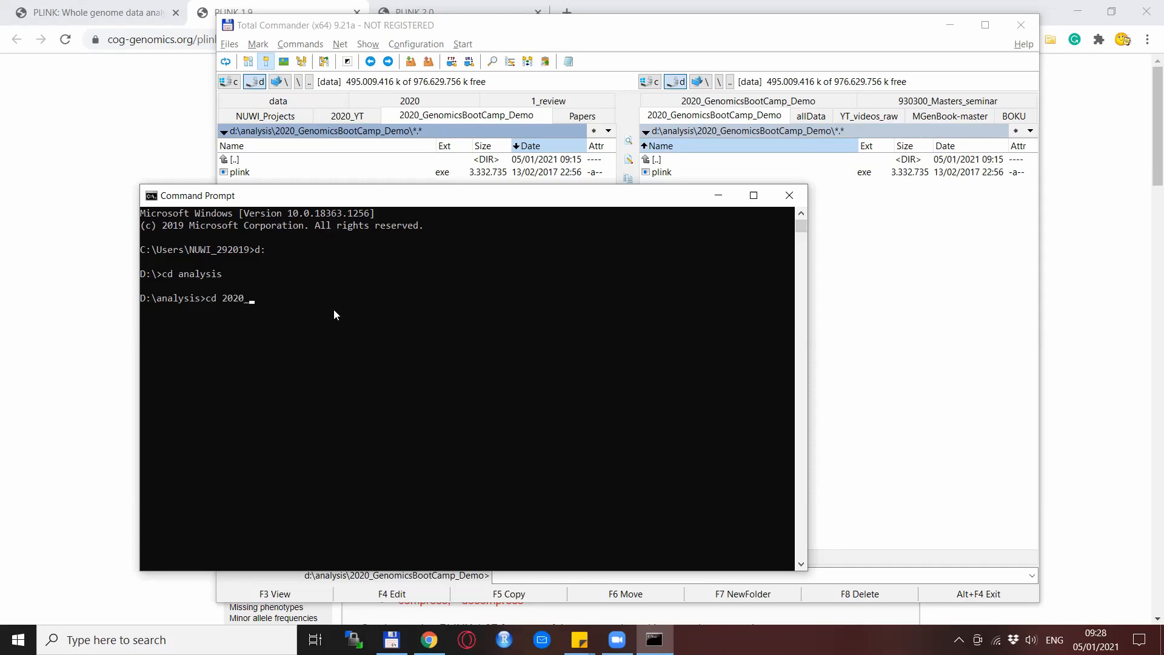
text(Gen)
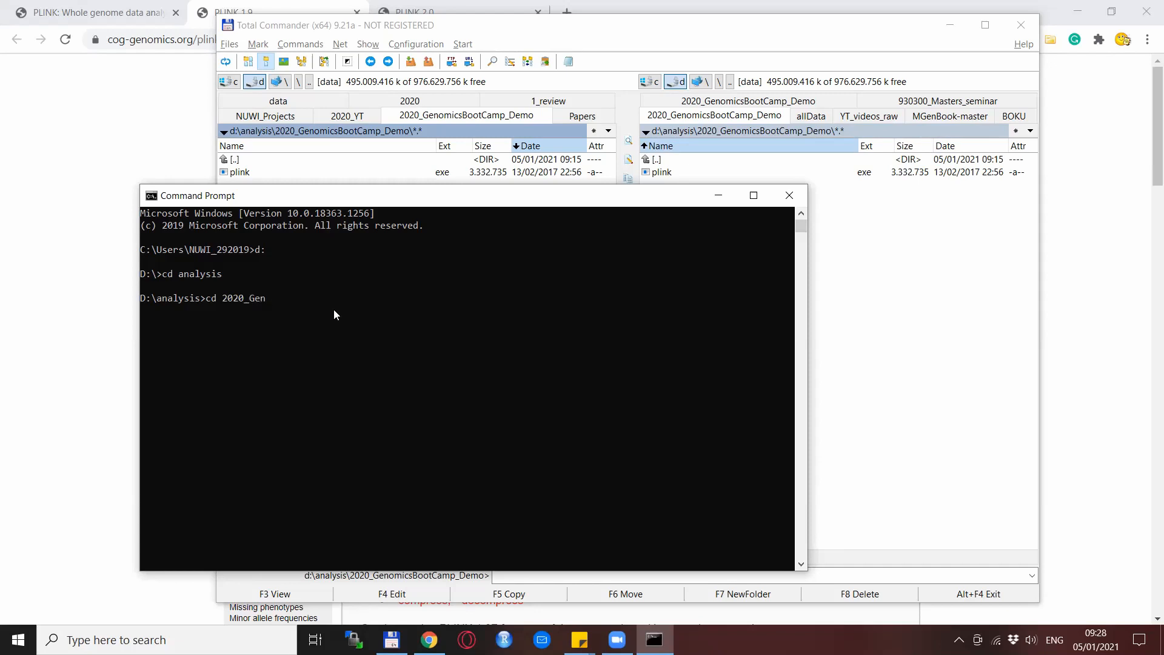
text(o)
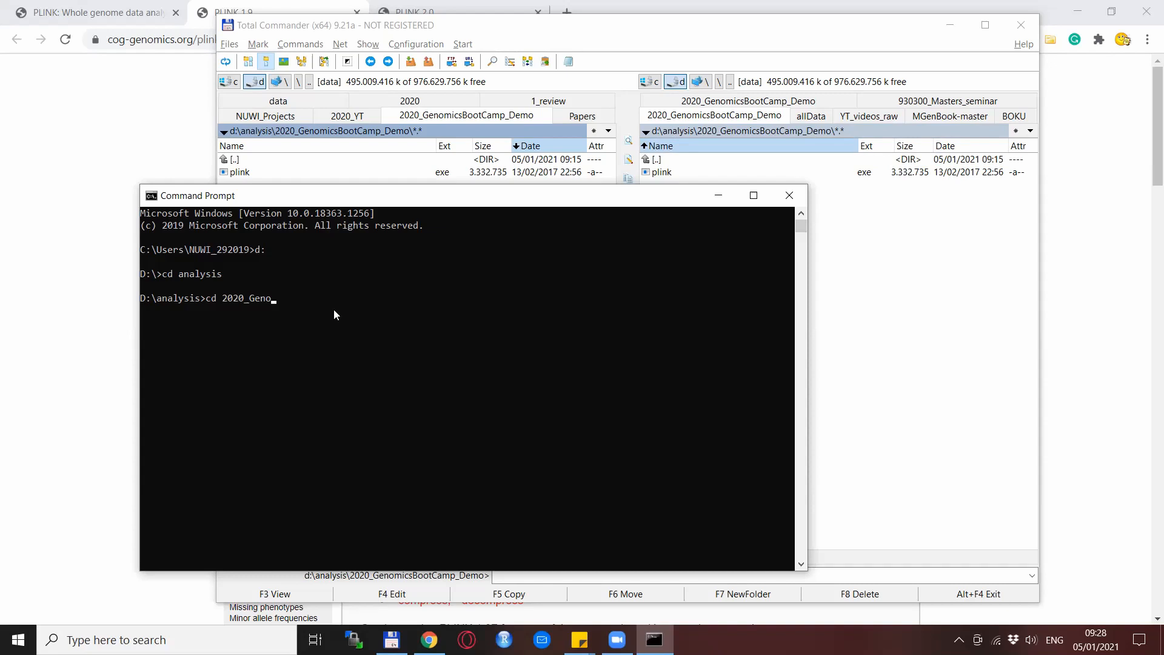
text(micsBootCamp_Demo)
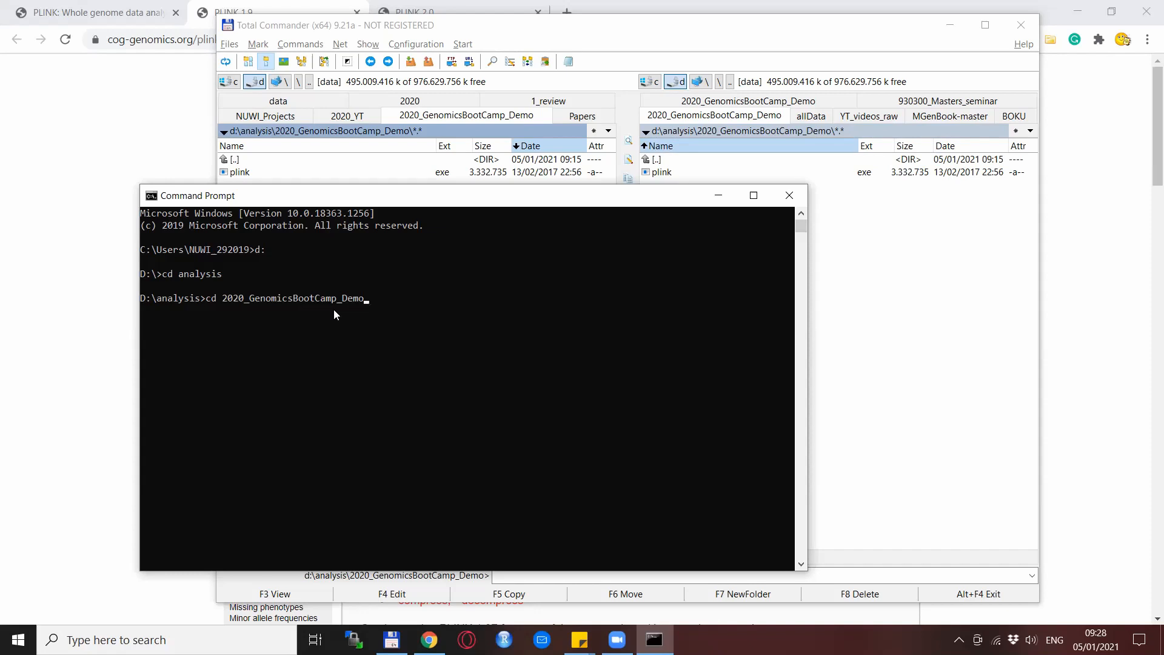
key(Enter)
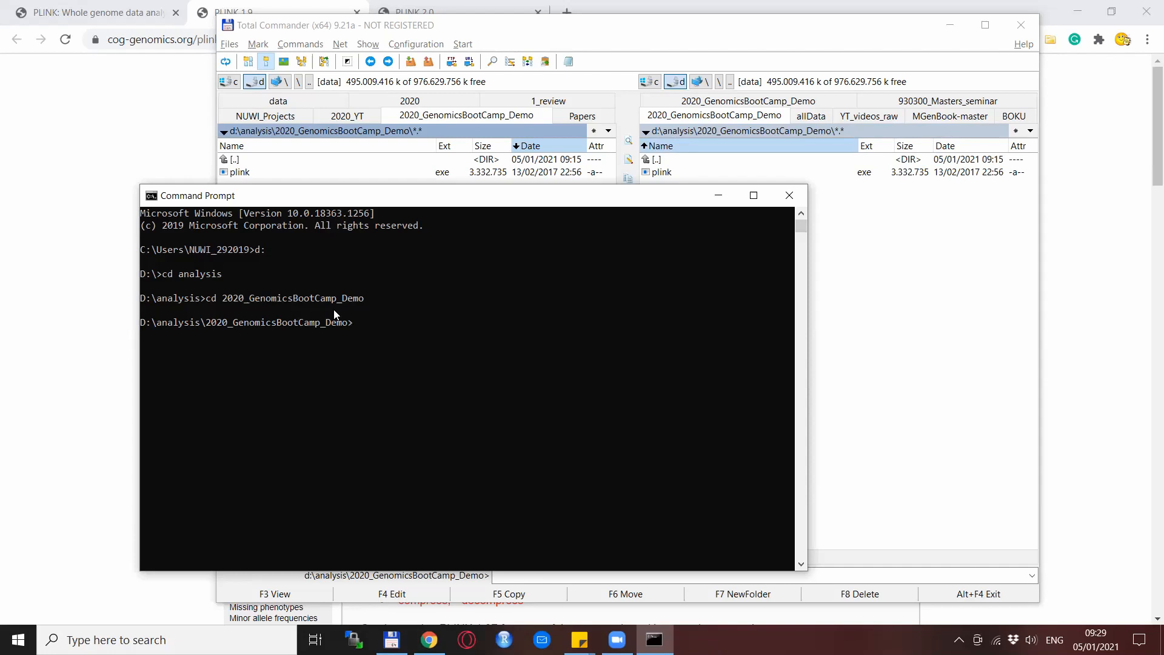
Run plink with no arguments to print the PLINK v1.90b3.46 banner and command list.
text(plink)
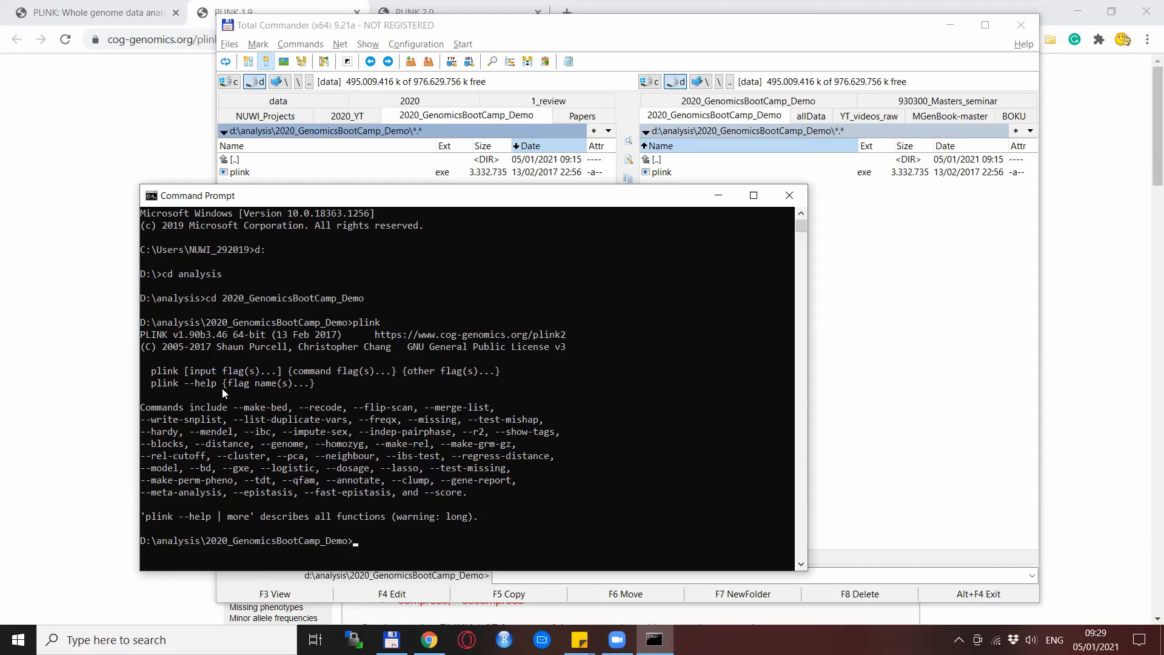
mouse_move(662, 524)
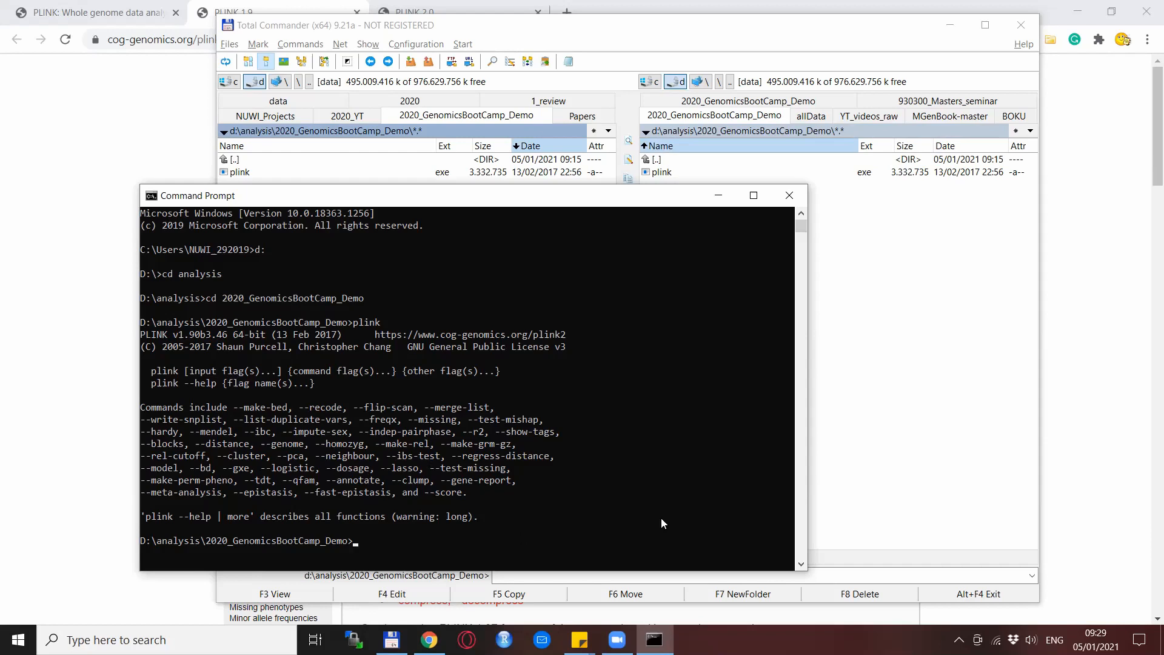
mouse_move(656, 524)
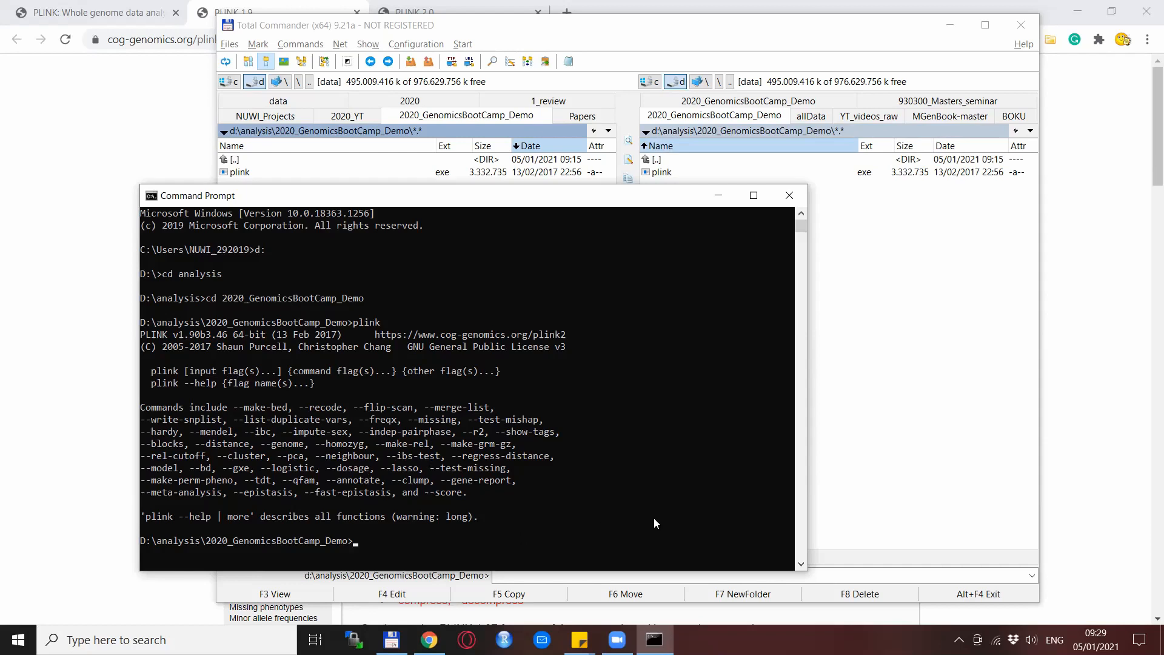
mouse_move(640, 516)
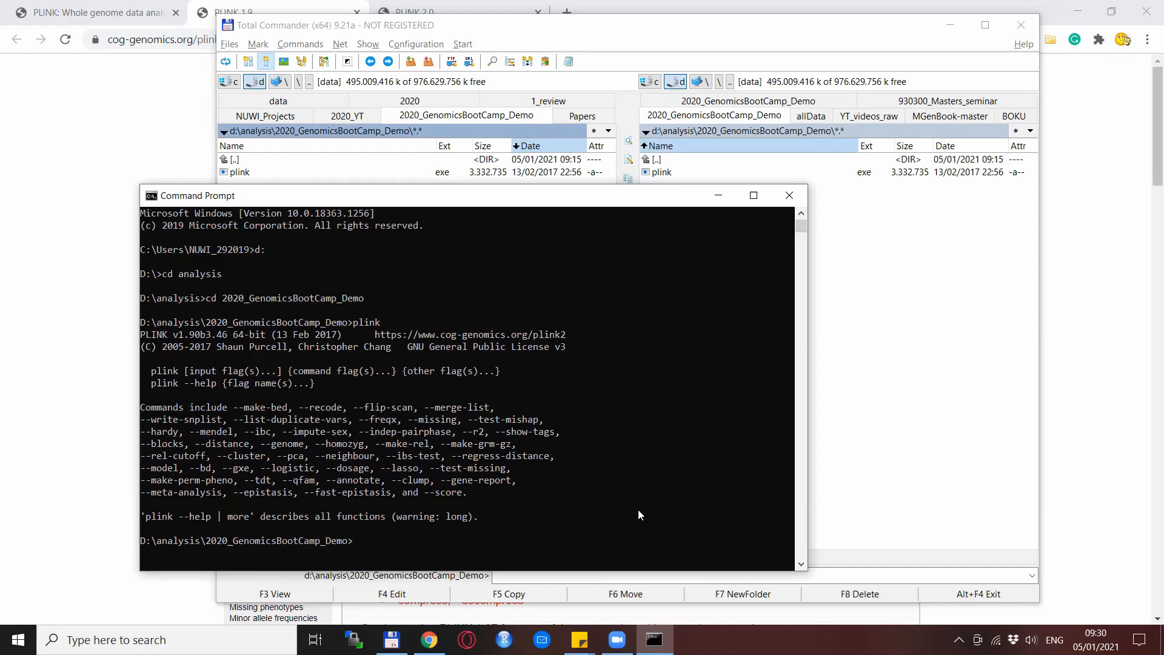
Run the misspelled command 'piiiiink' to trigger the 'not recognized' error.
text(pi)
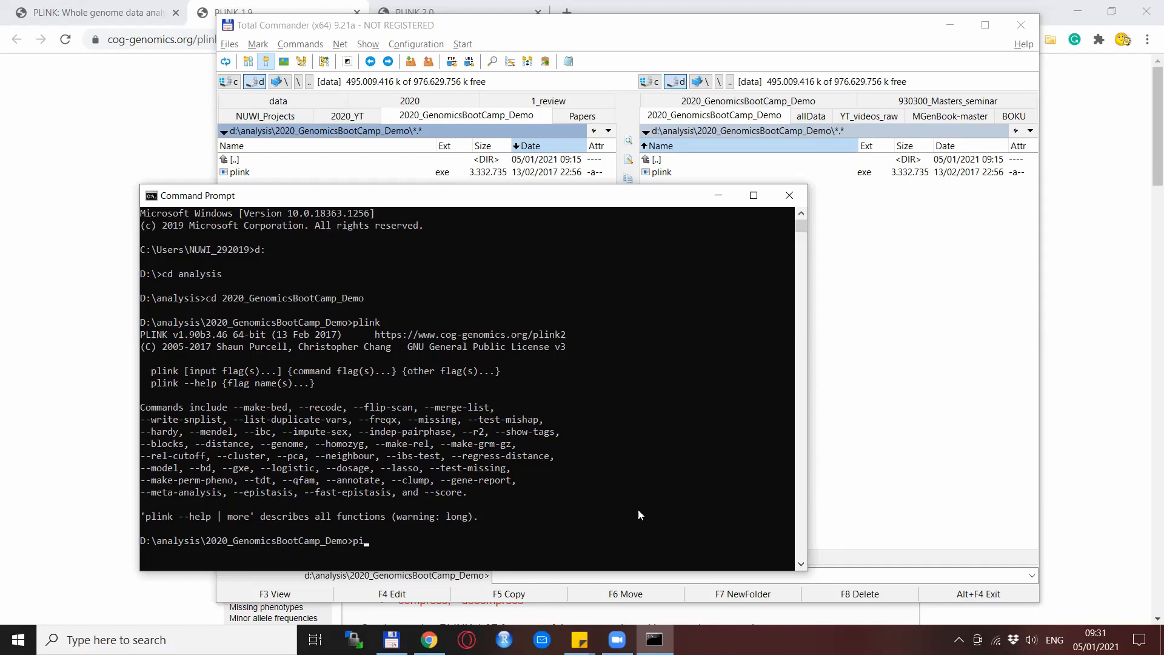
text(iiii)
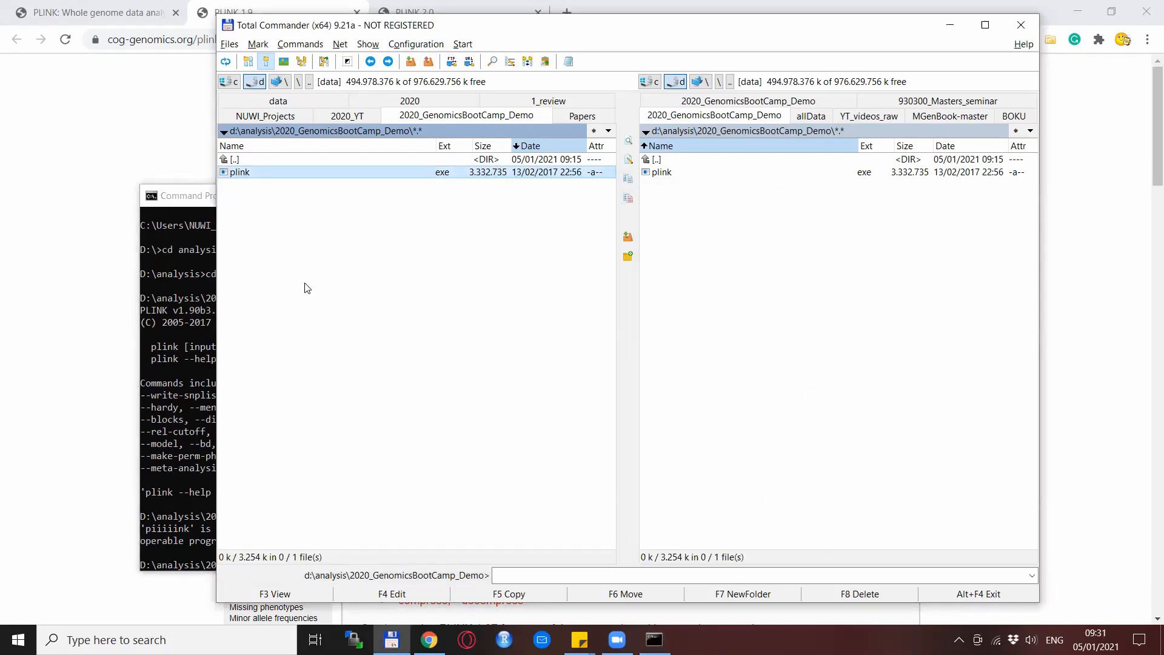
mouse_move(319, 297)
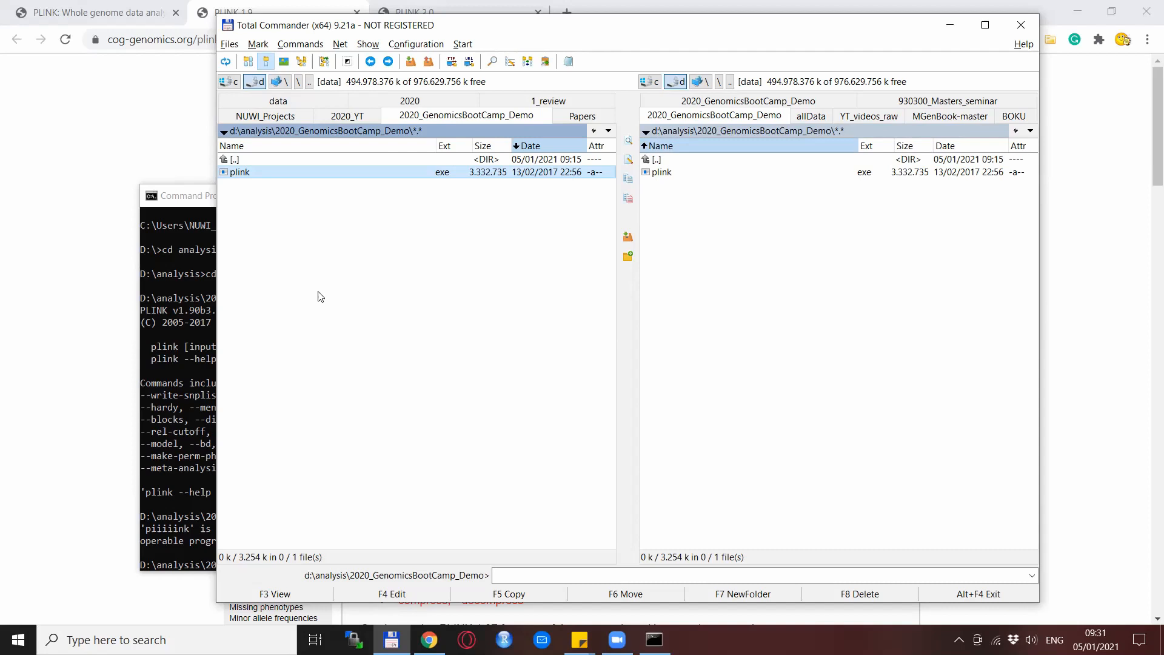
mouse_move(284, 193)
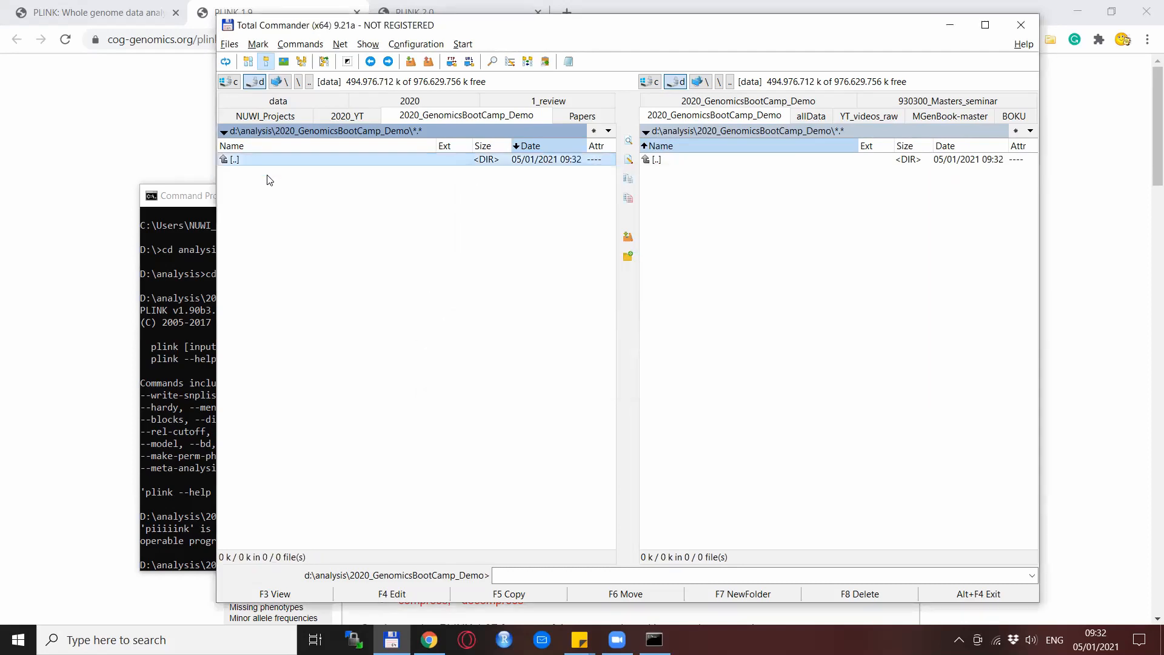
mouse_move(187, 244)
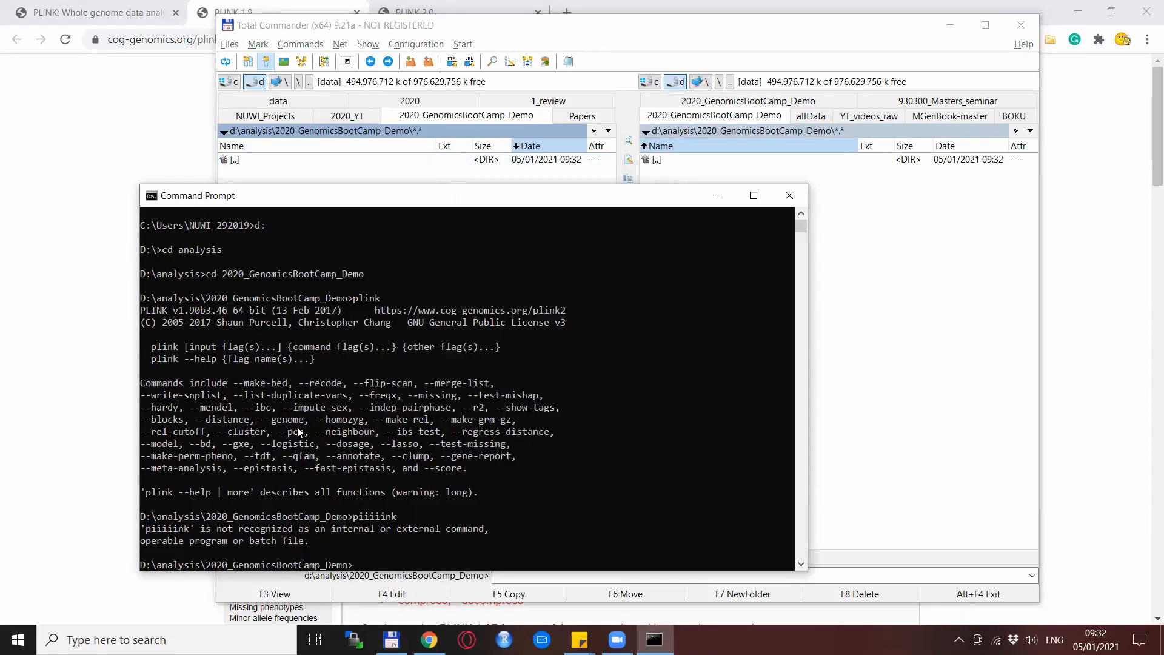
Run plink again to get the 'not recognized' error with the executable removed.
text(p)
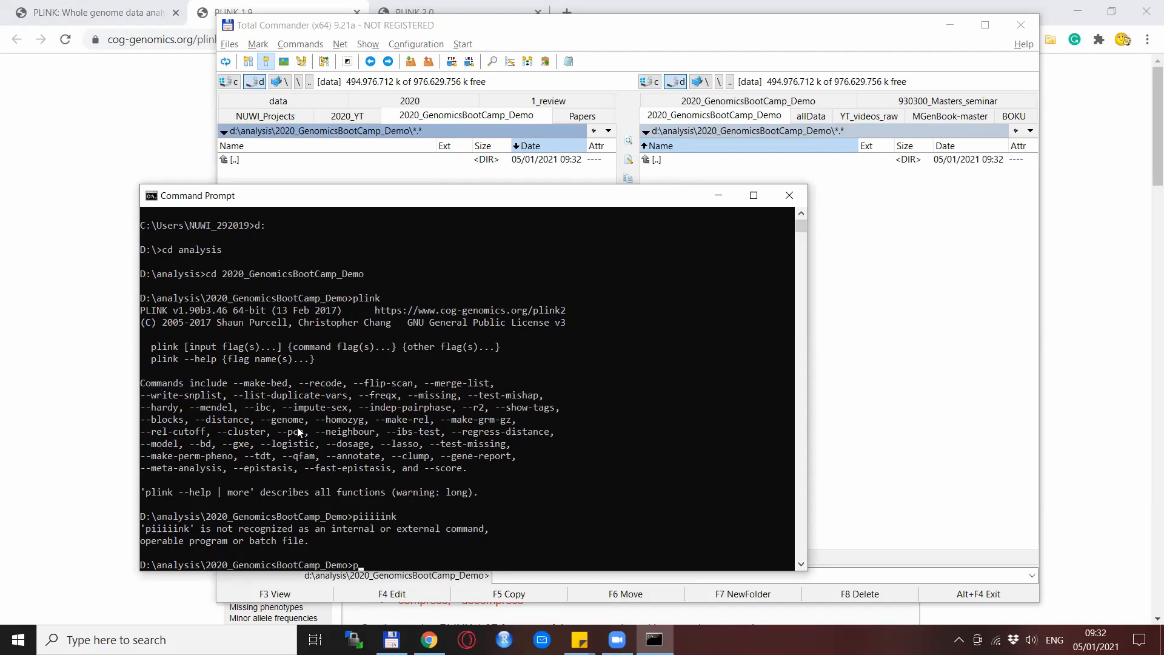
text(link)
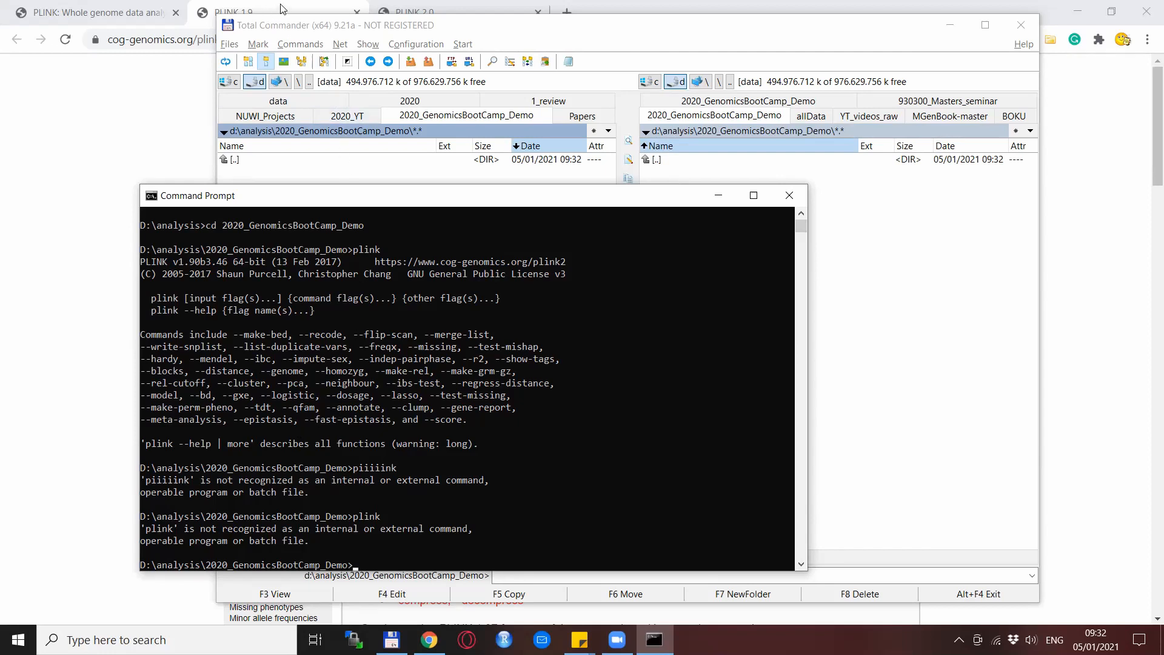
Switch to the 'PLINK: Whole genome data analysis' tab showing the PLINK 1.07 homepage.
click(89, 12)
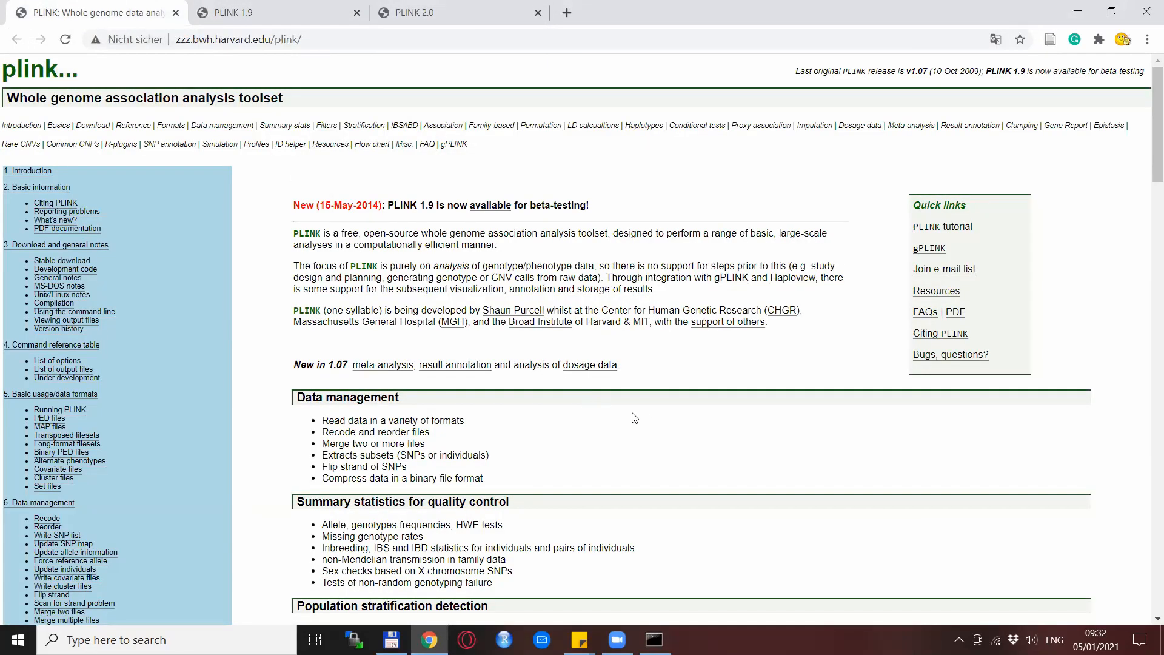
mouse_move(646, 417)
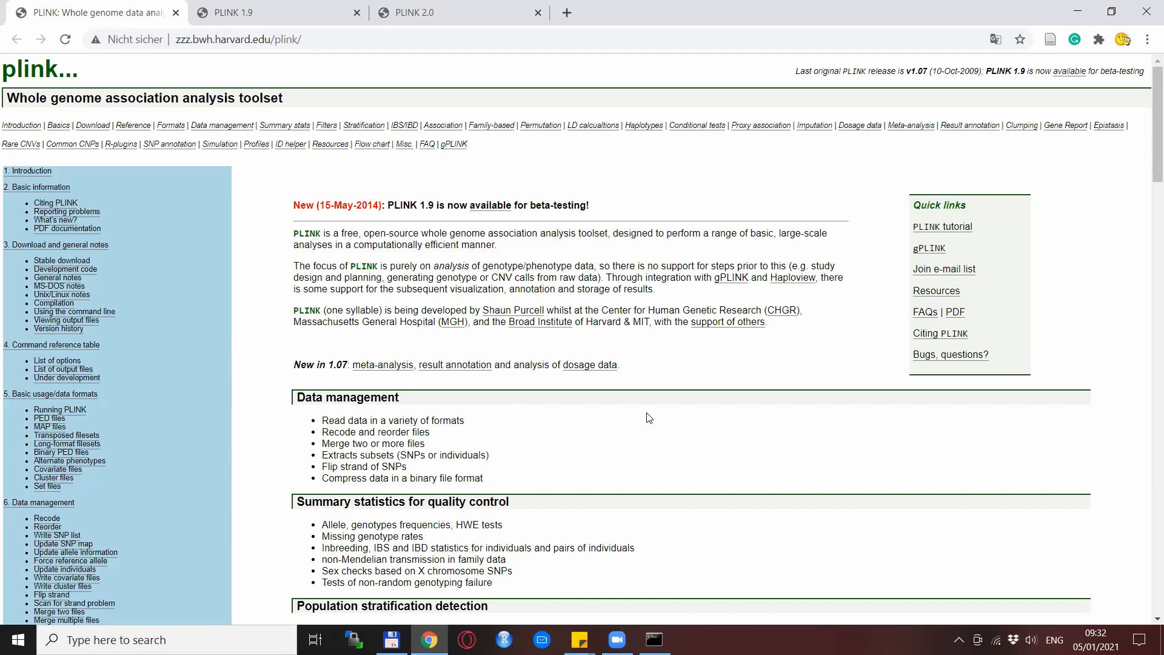
mouse_move(889, 183)
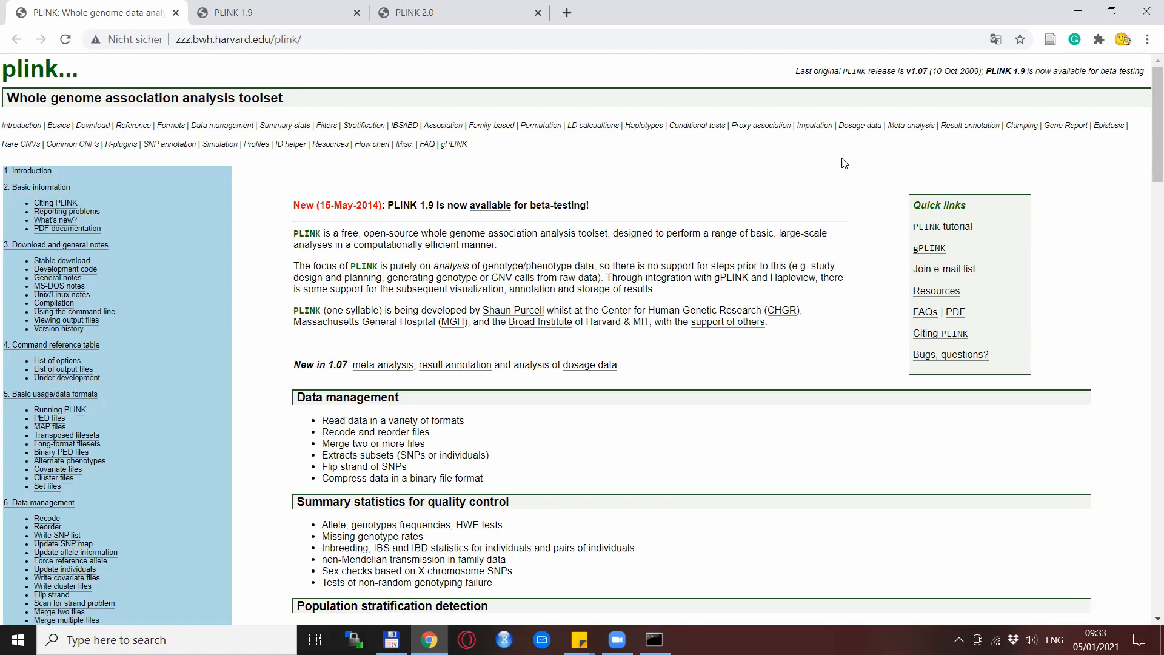
mouse_move(921, 94)
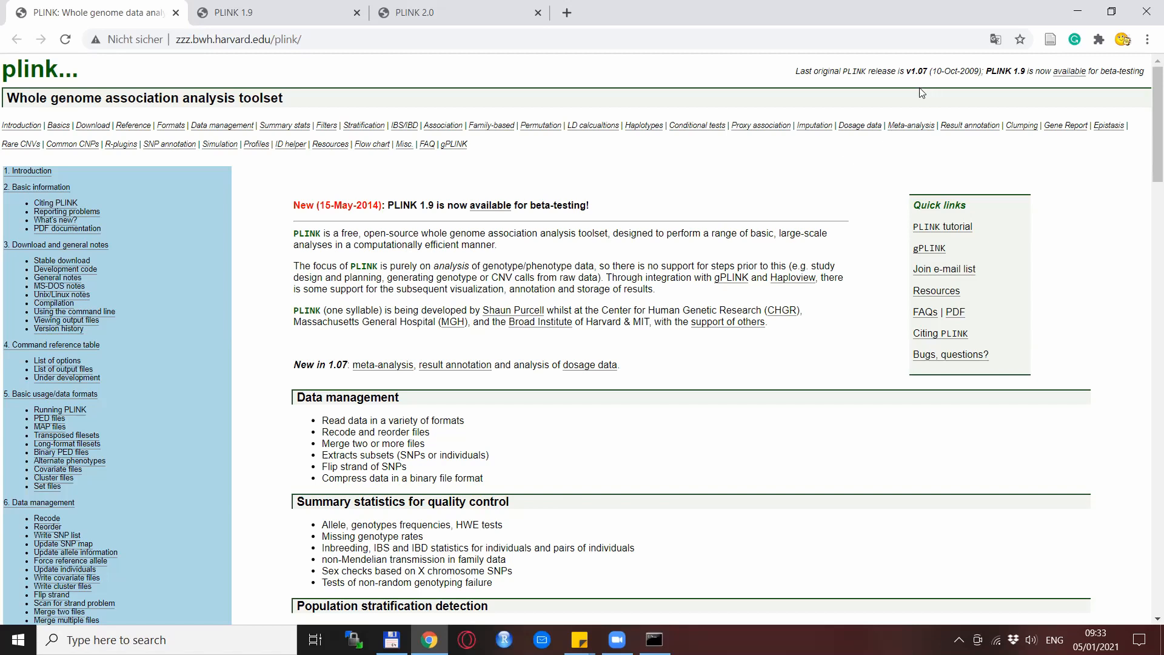
mouse_move(851, 203)
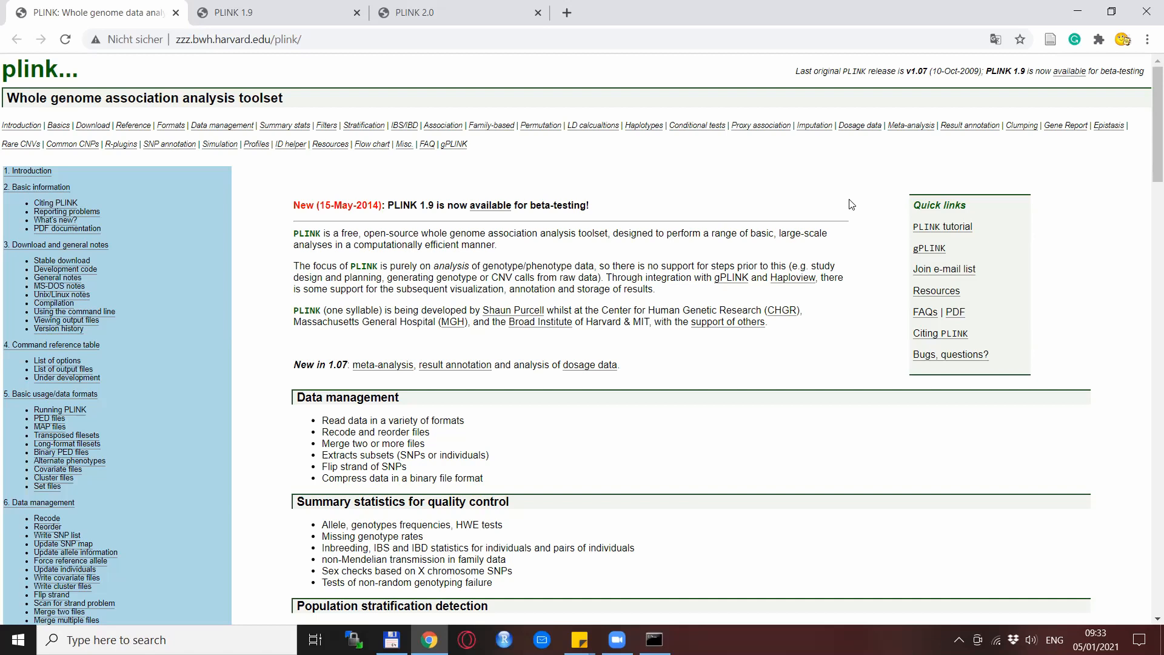
mouse_move(847, 204)
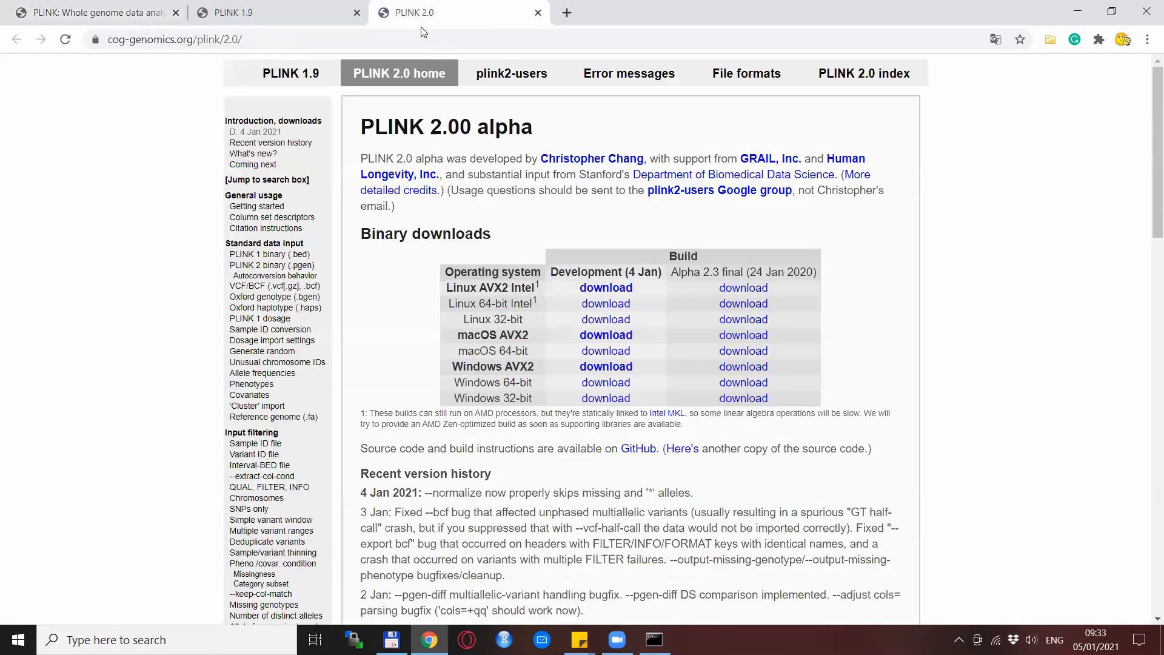
mouse_move(1011, 237)
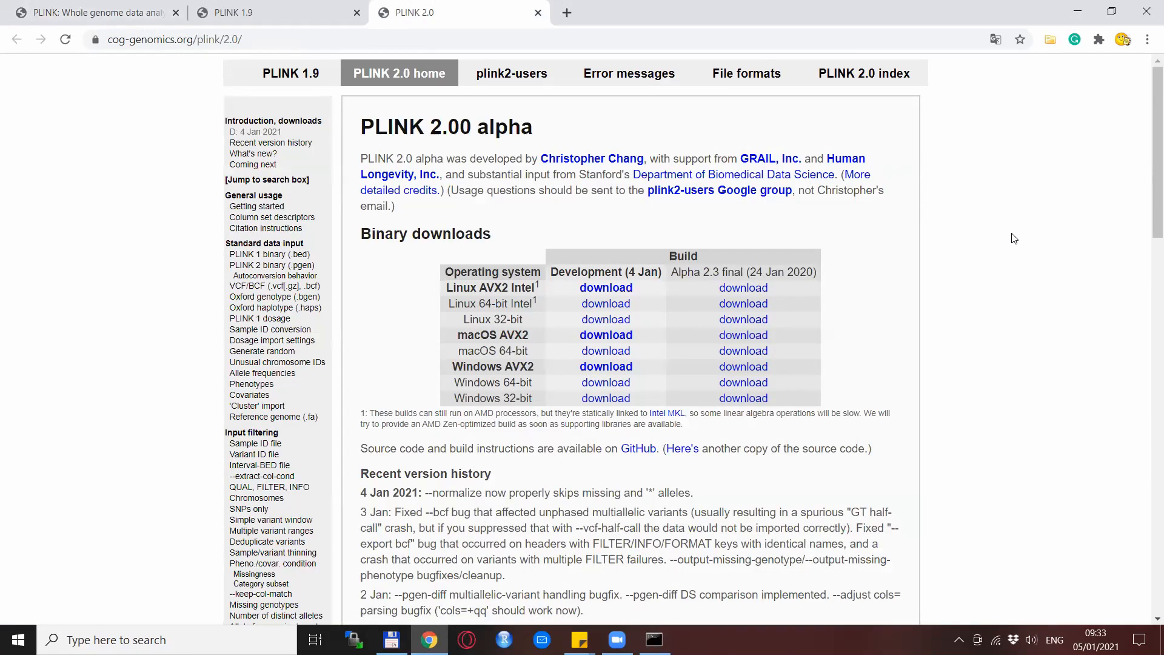
mouse_move(580, 241)
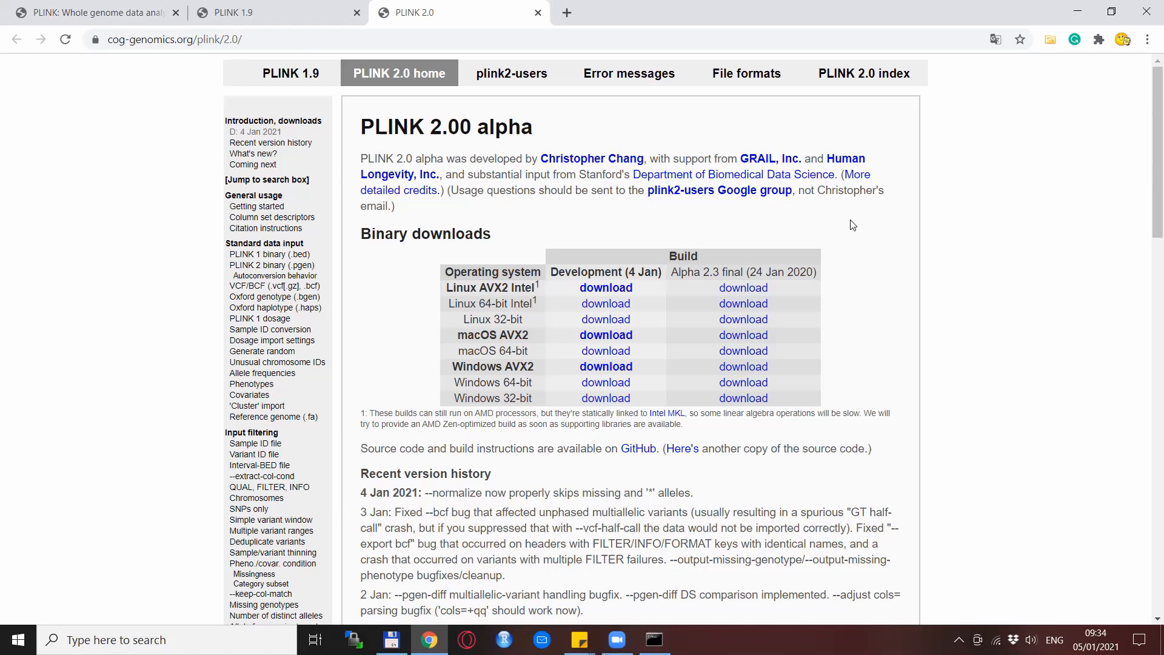
mouse_move(336, 32)
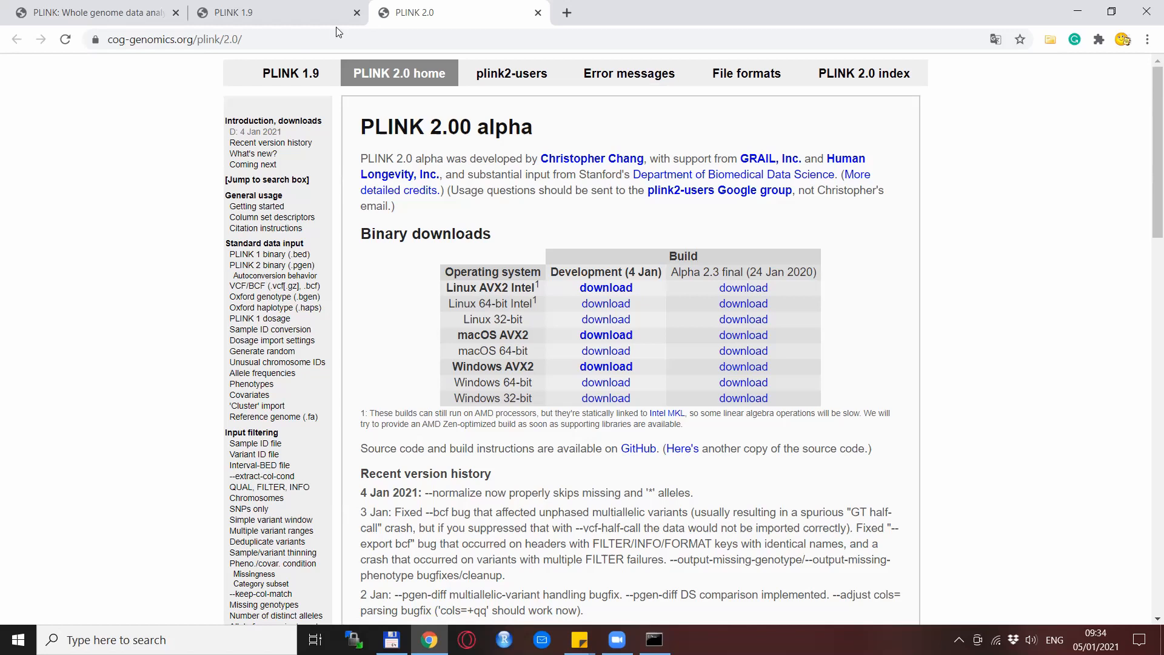
Switch to the PLINK 1.9 tab showing the 1.90 beta home page and downloads.
click(259, 12)
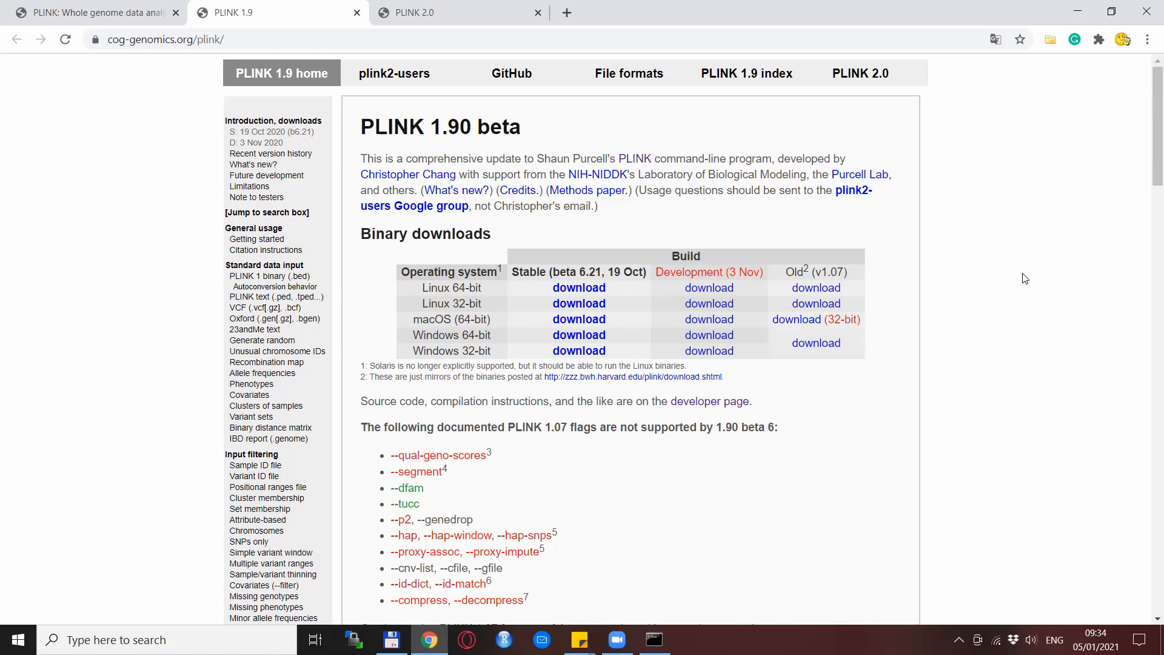
mouse_move(1003, 278)
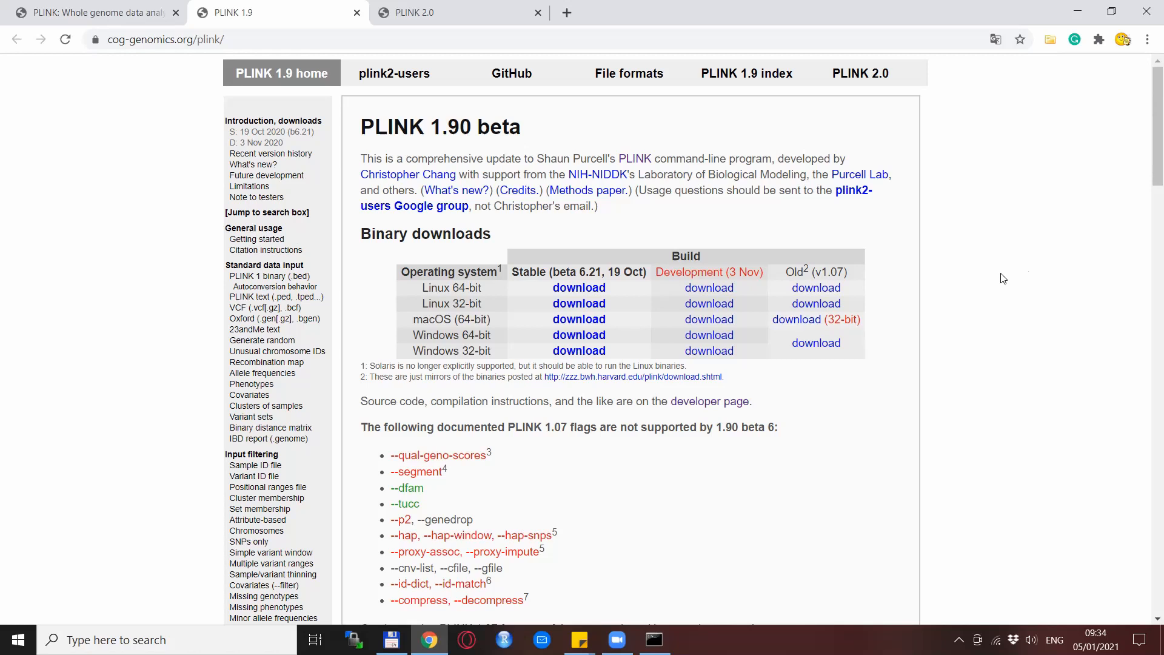
mouse_move(633, 135)
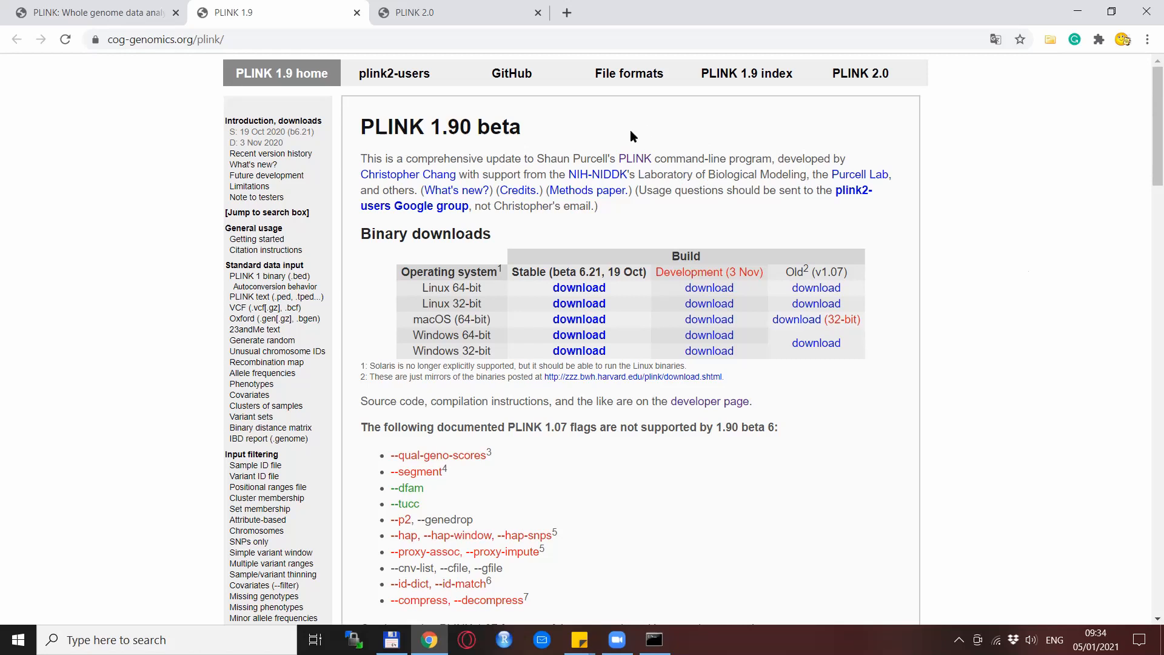
mouse_move(679, 138)
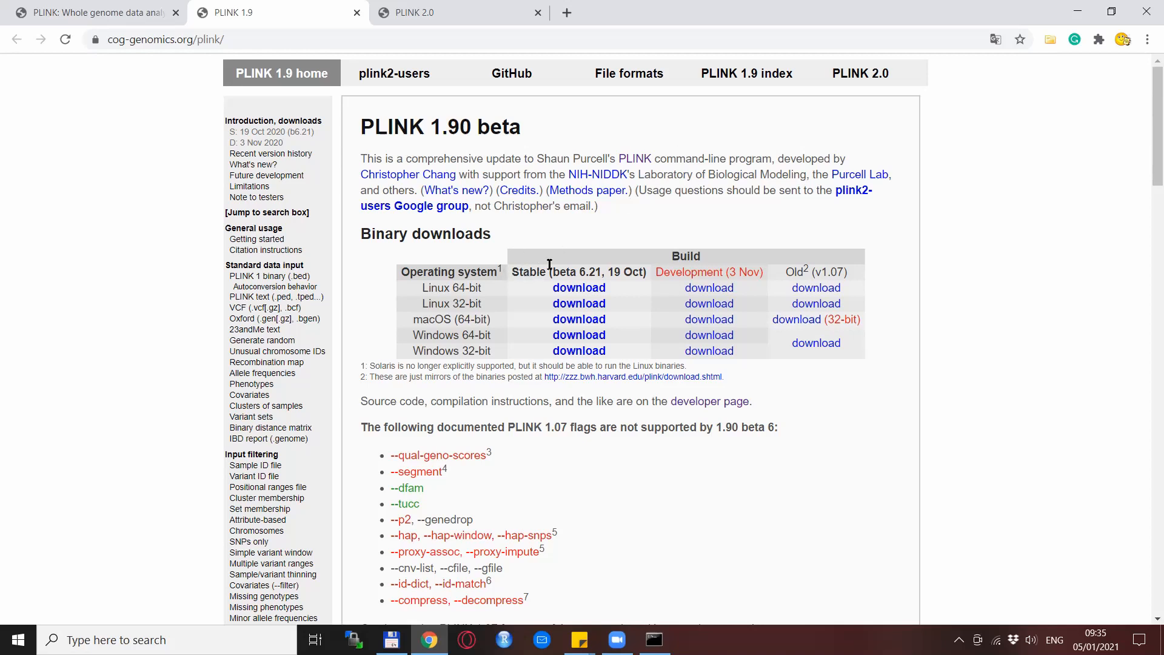
mouse_move(676, 216)
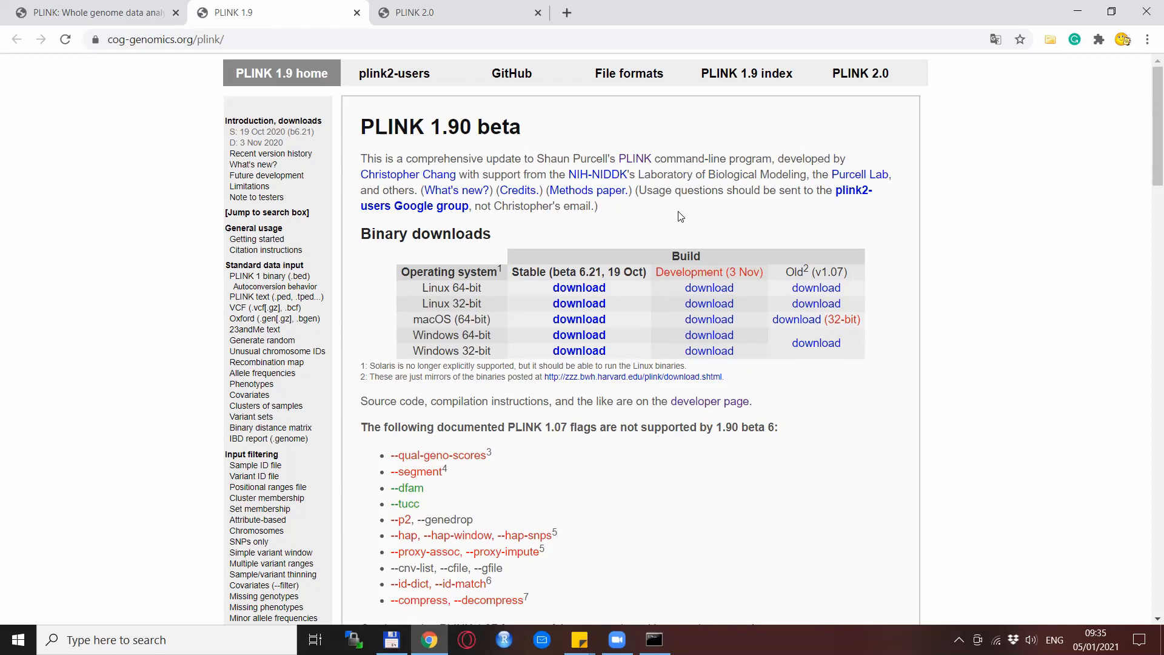
mouse_move(682, 211)
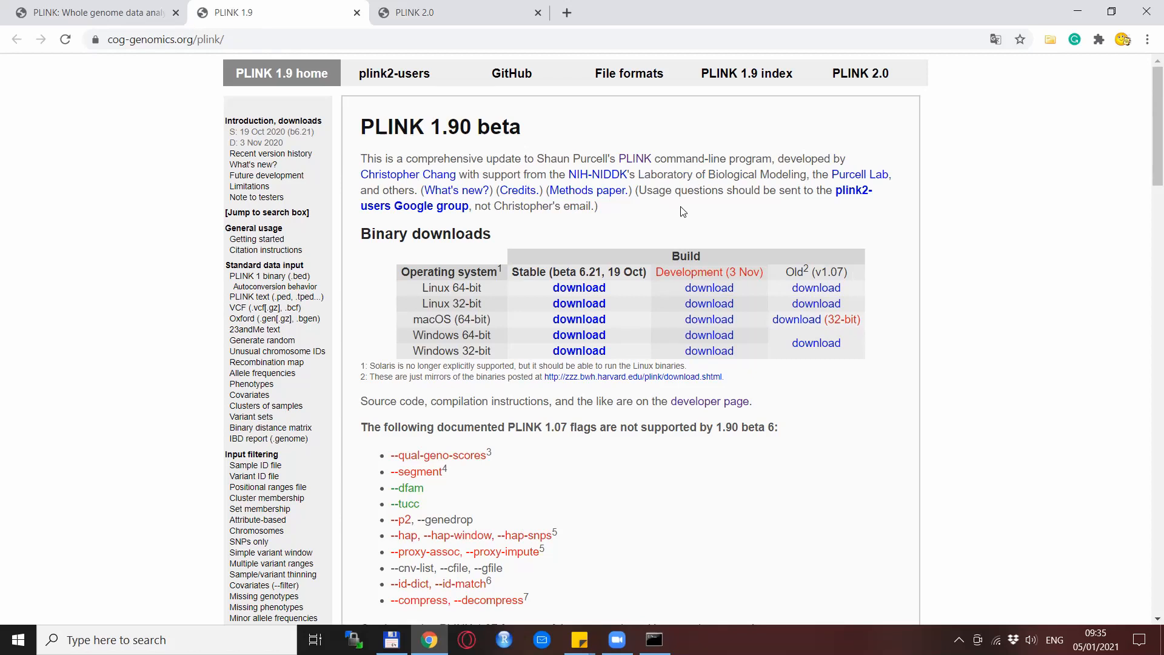